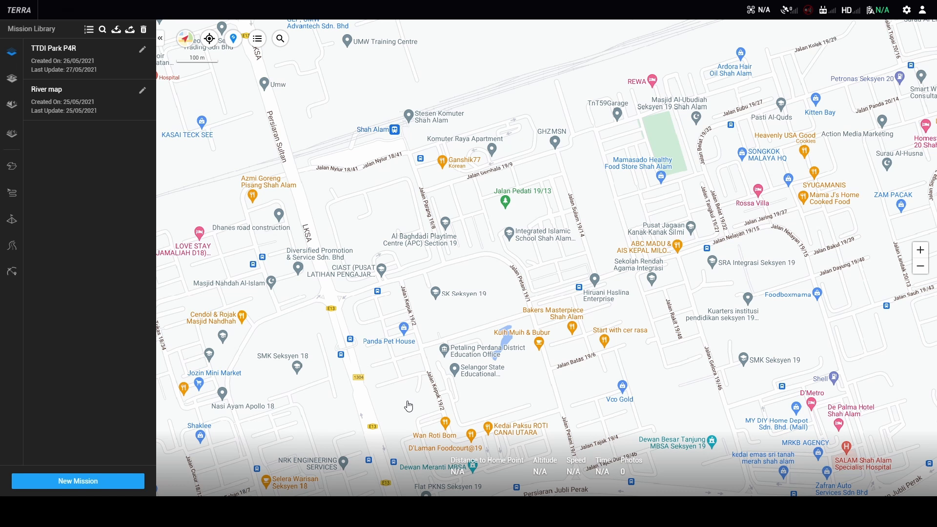
mouse_move(279, 394)
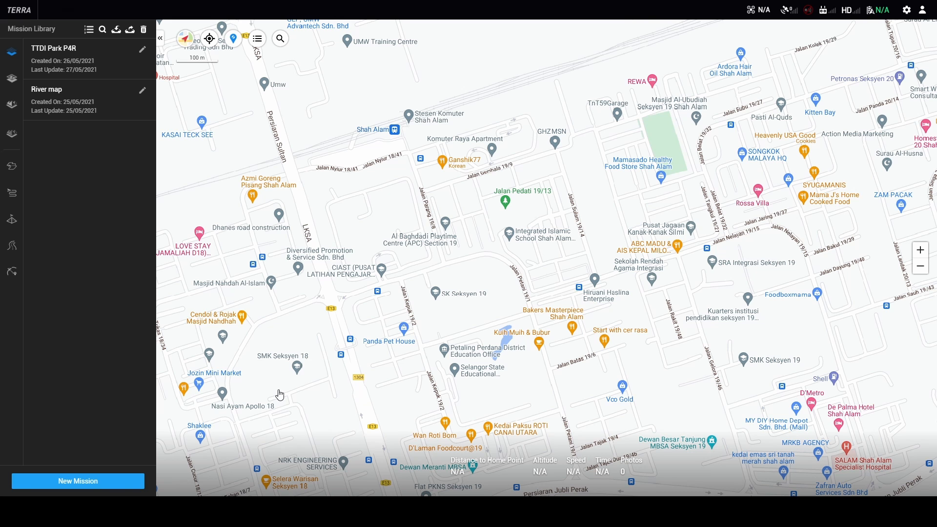
mouse_move(346, 326)
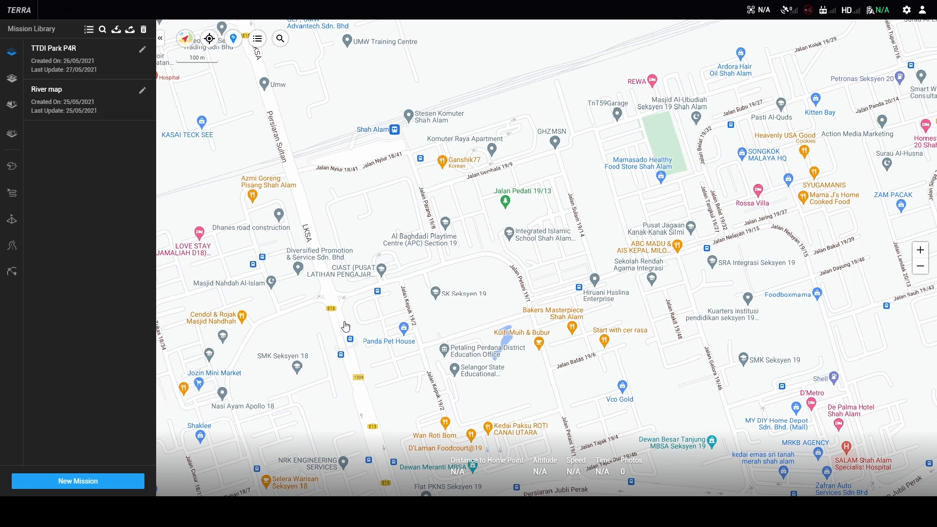
Create a LiDAR Point Cloud Processing mission and name it 'test'
left_click(77, 481)
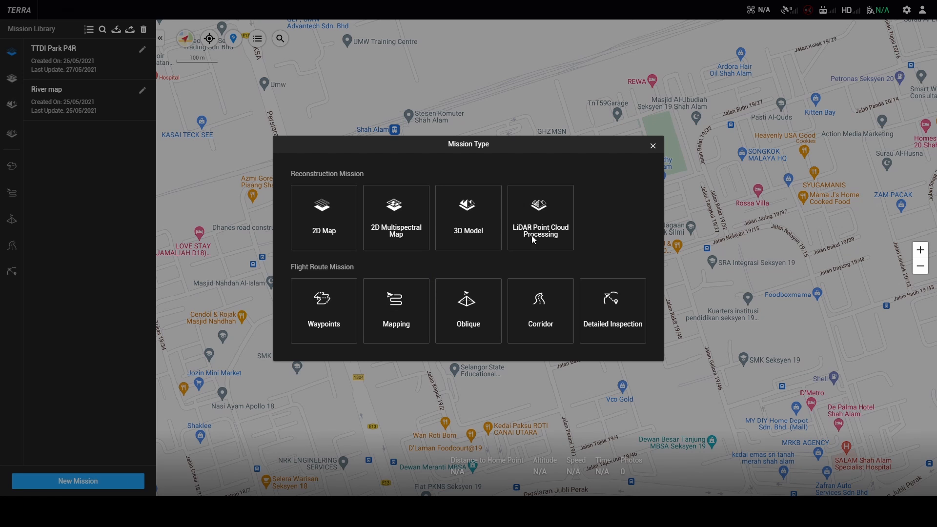
left_click(538, 209)
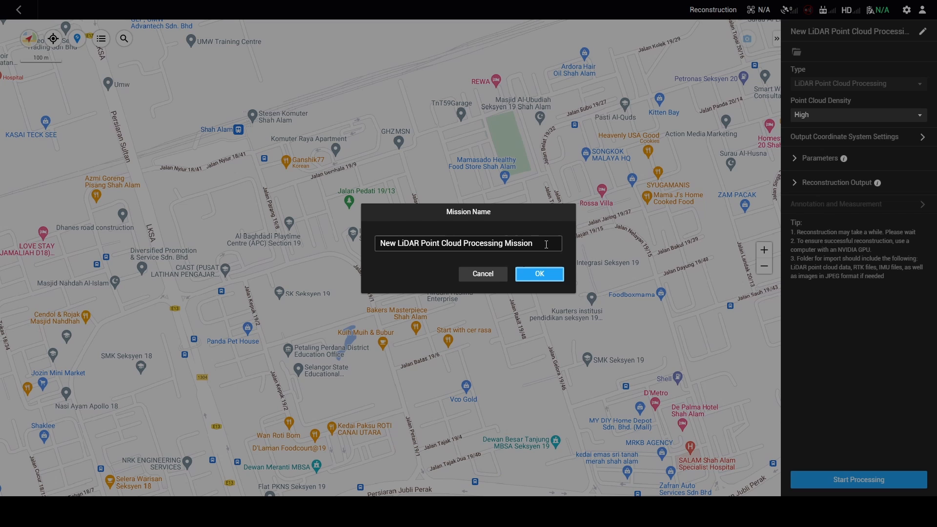
triple_click(467, 243)
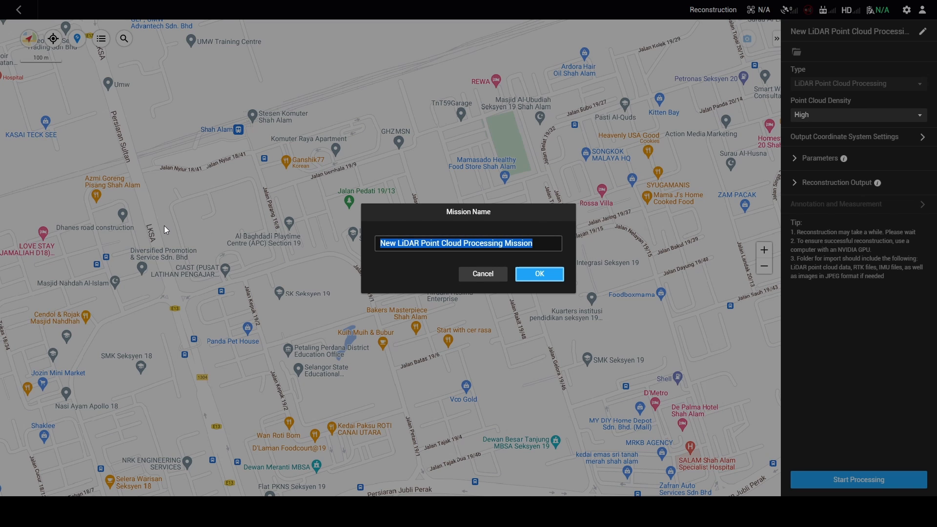
type("test")
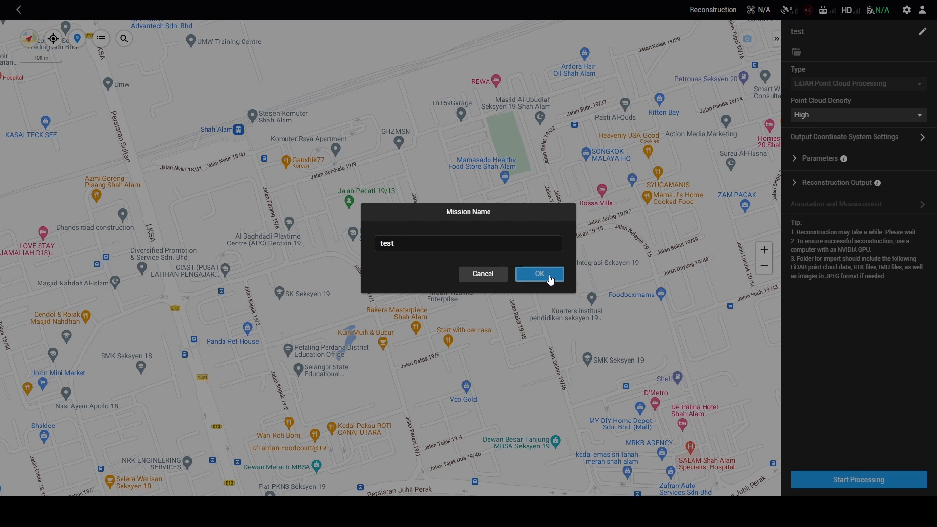
left_click(538, 274)
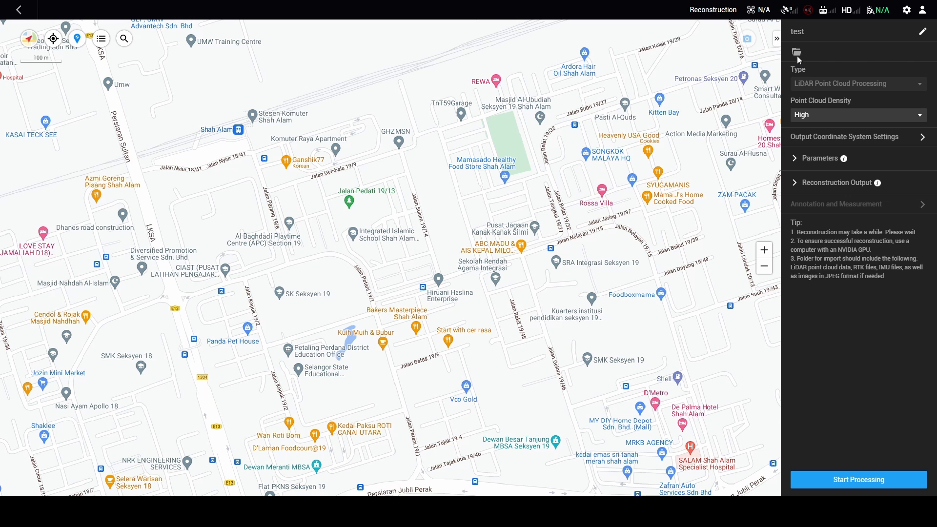
mouse_move(149, 127)
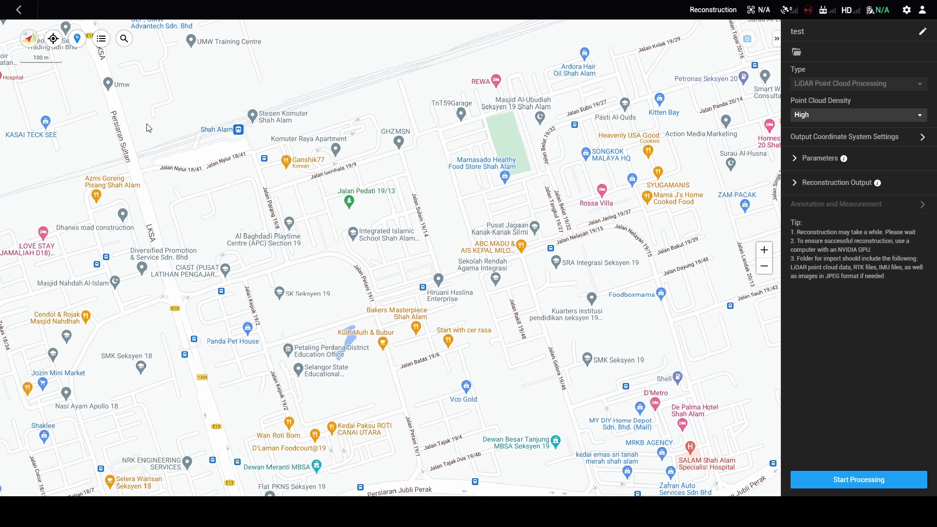
mouse_move(145, 78)
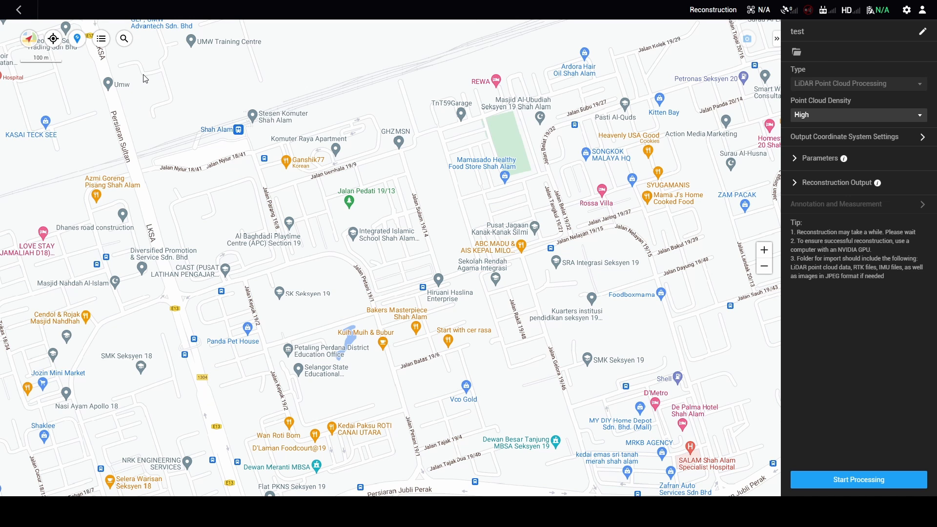
Import one LiDAR dataset and keep point cloud density at High
left_click(796, 51)
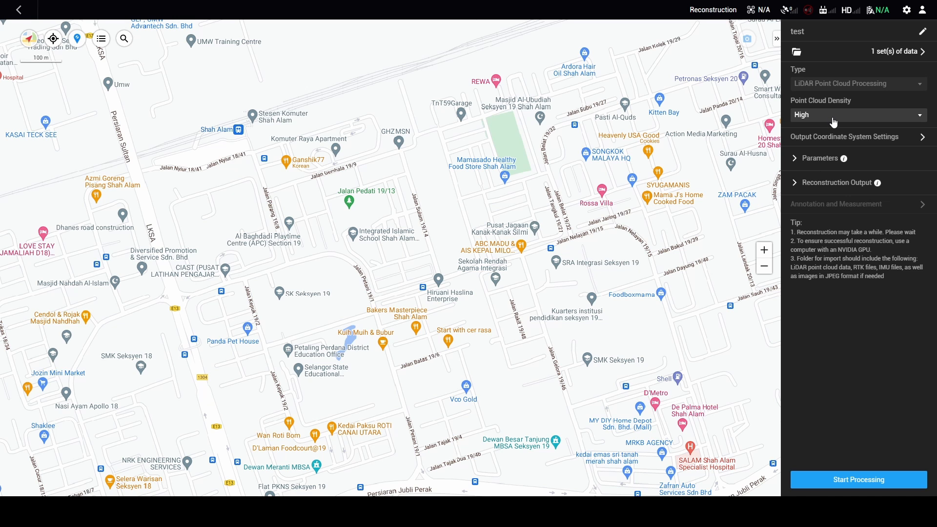
left_click(858, 115)
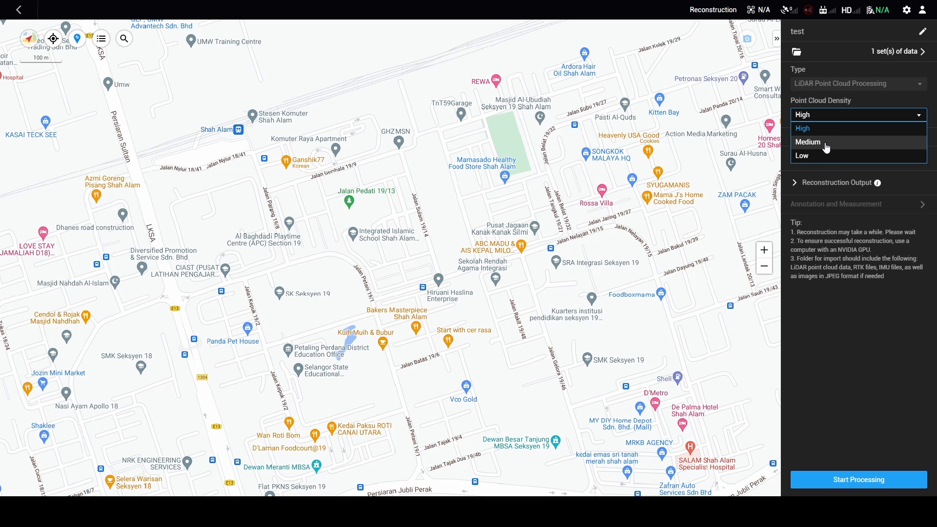
mouse_move(825, 156)
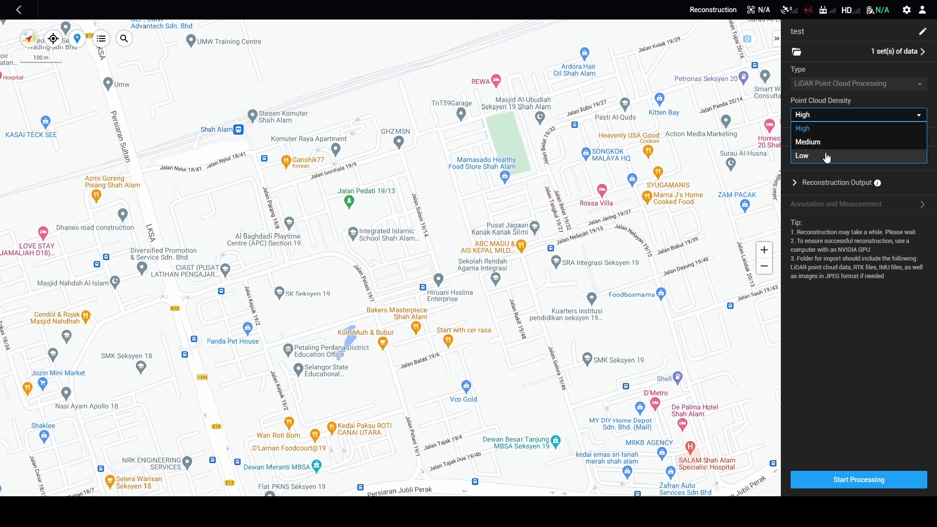
left_click(801, 128)
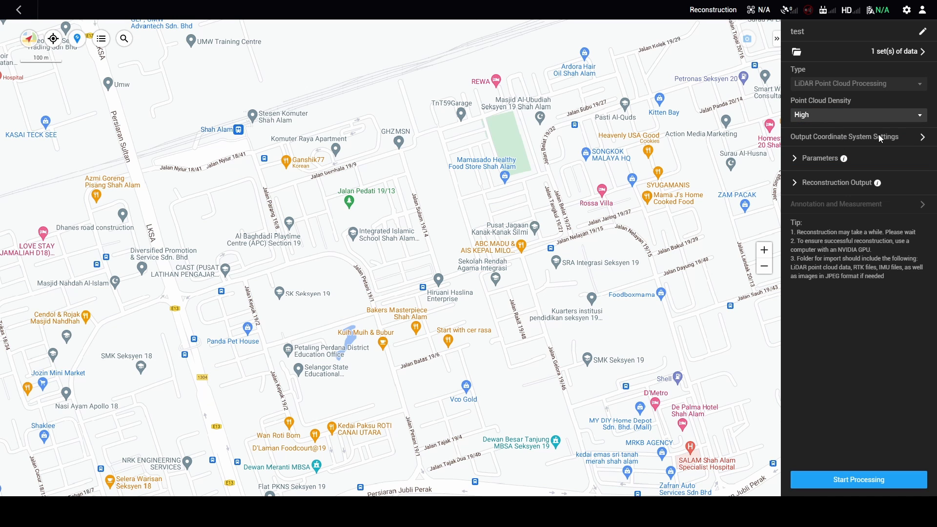
mouse_move(864, 140)
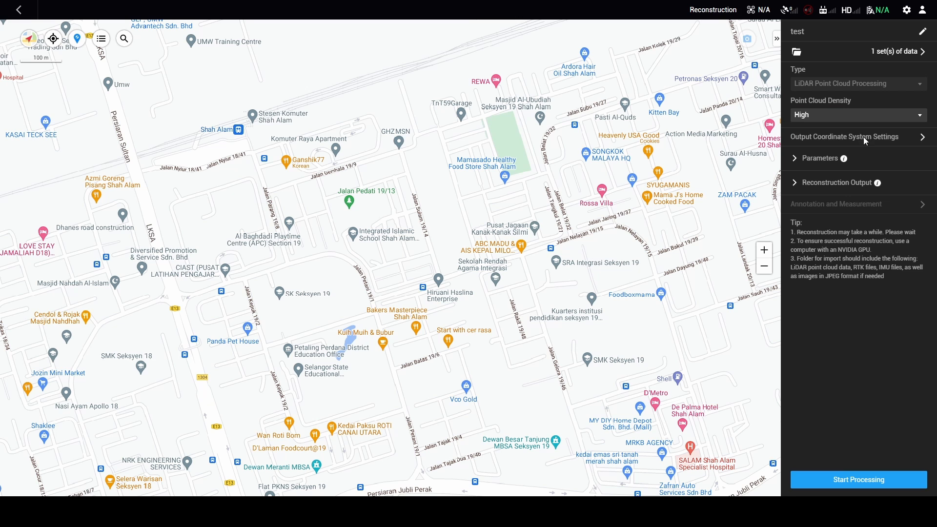
mouse_move(913, 140)
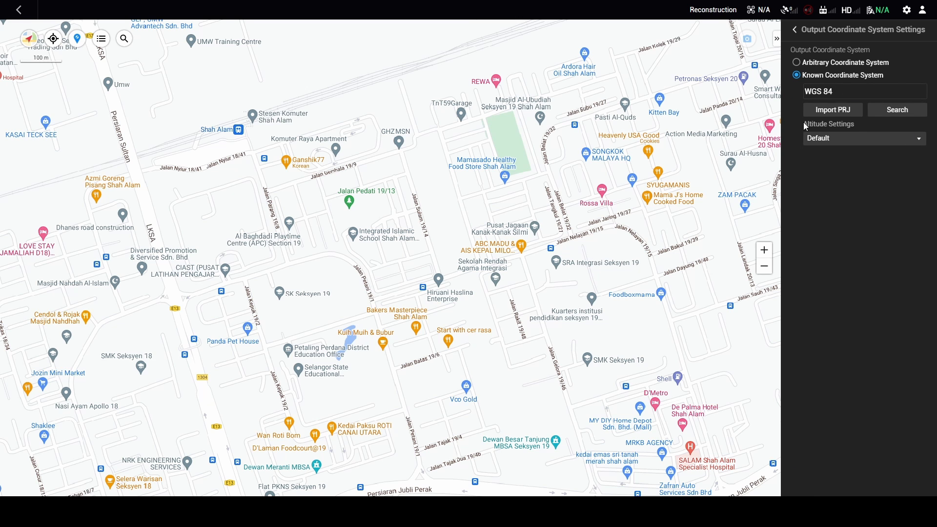
Choose WGS 84 / UTM zone 47N (EPSG:32647) as the output coordinate system
left_click(896, 110)
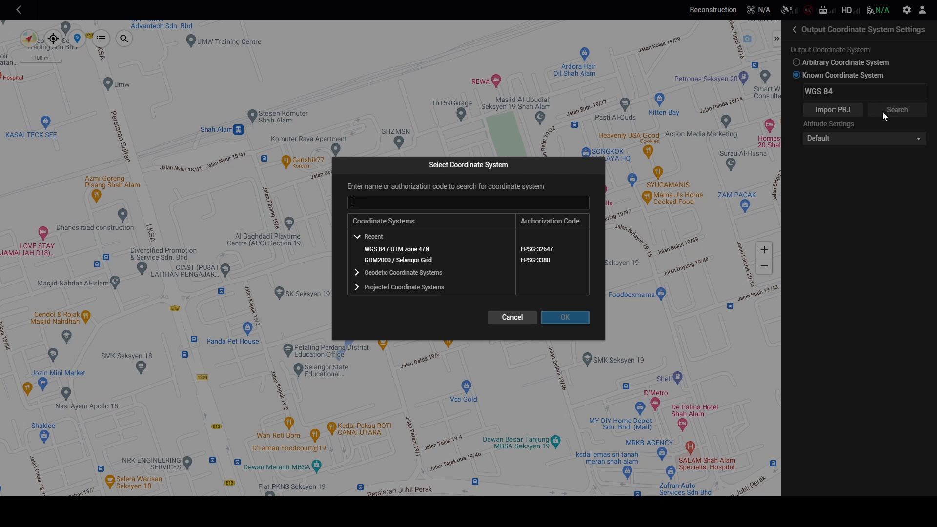
mouse_move(543, 255)
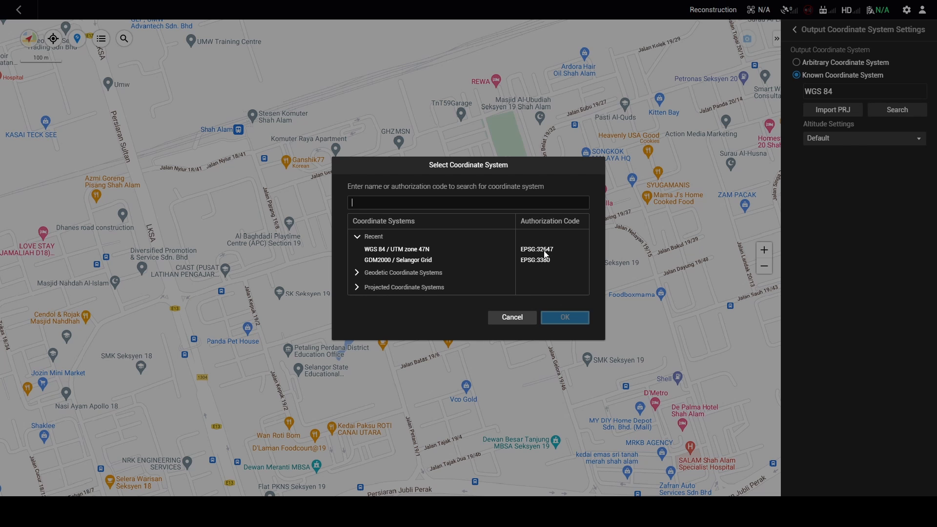
left_click(395, 249)
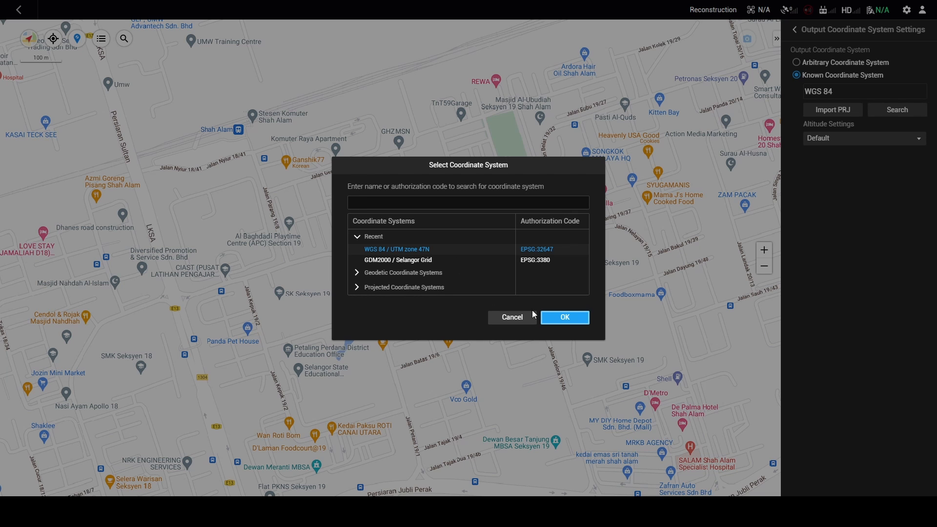
mouse_move(440, 276)
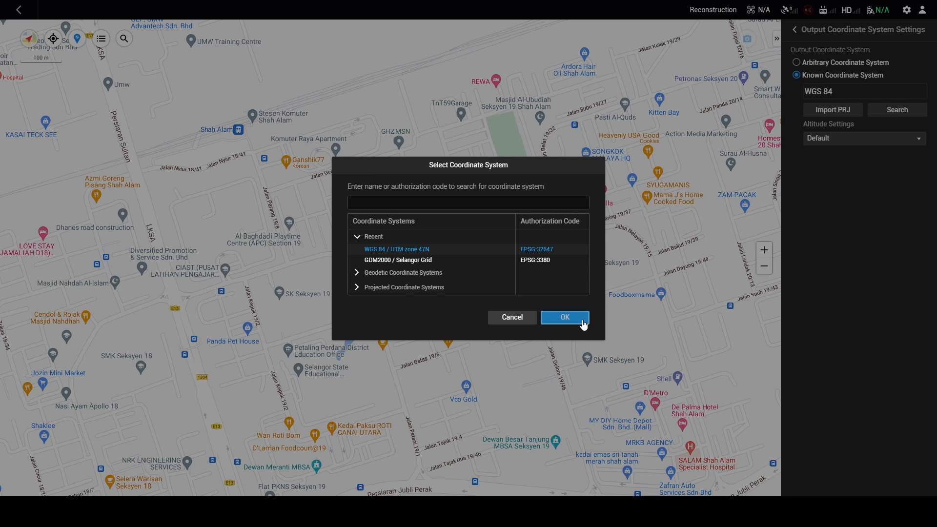
left_click(564, 317)
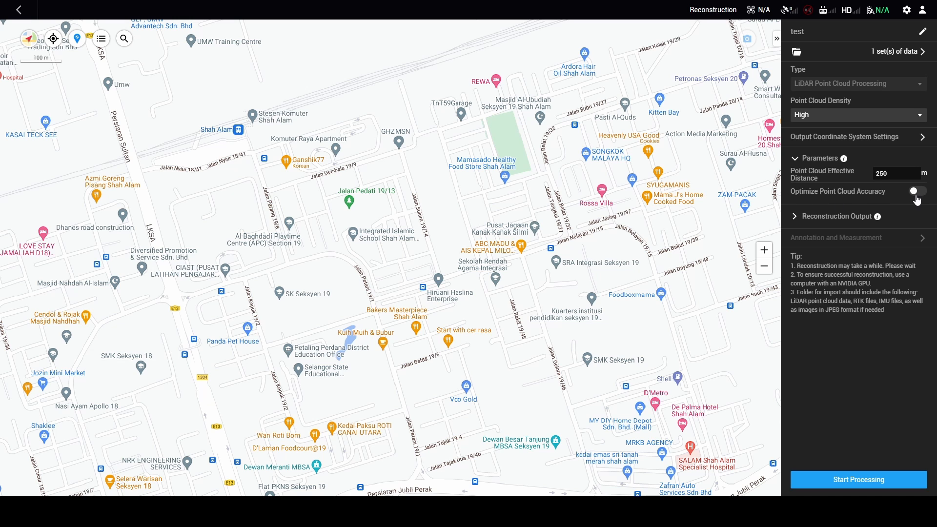
Turn on Optimize Point Cloud Accuracy and select PNTS and LAS reconstruction outputs
left_click(917, 191)
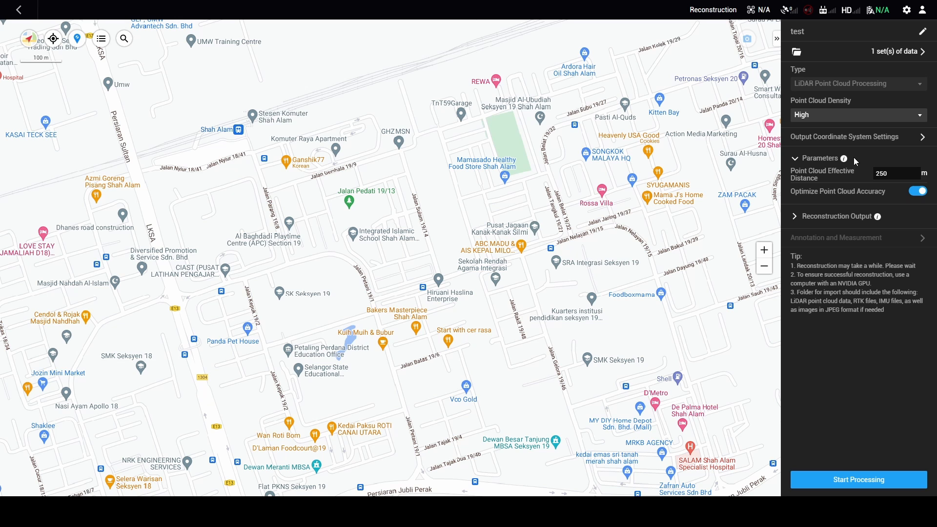
mouse_move(859, 188)
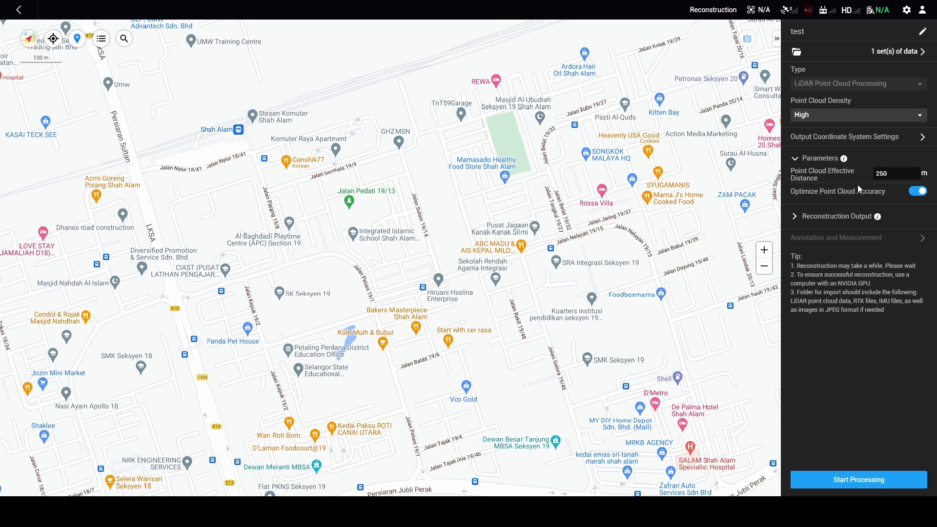
left_click(881, 172)
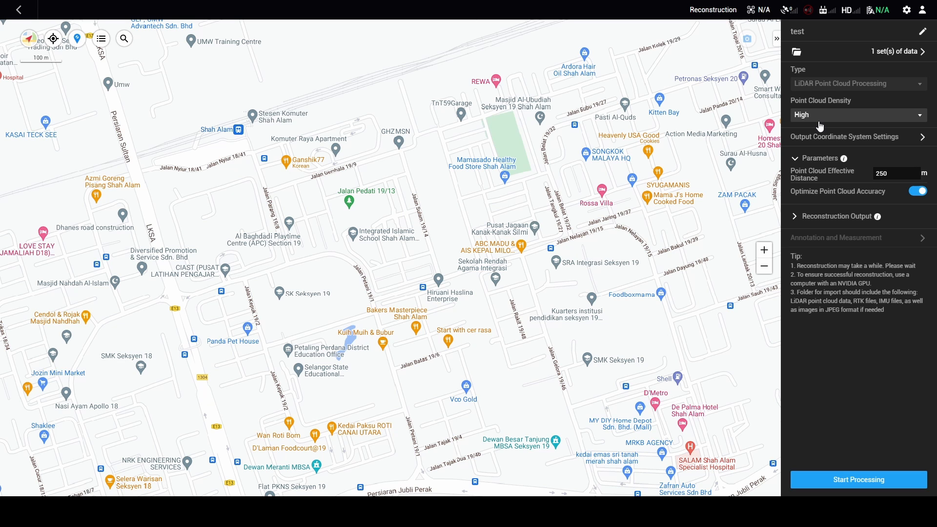
mouse_move(860, 233)
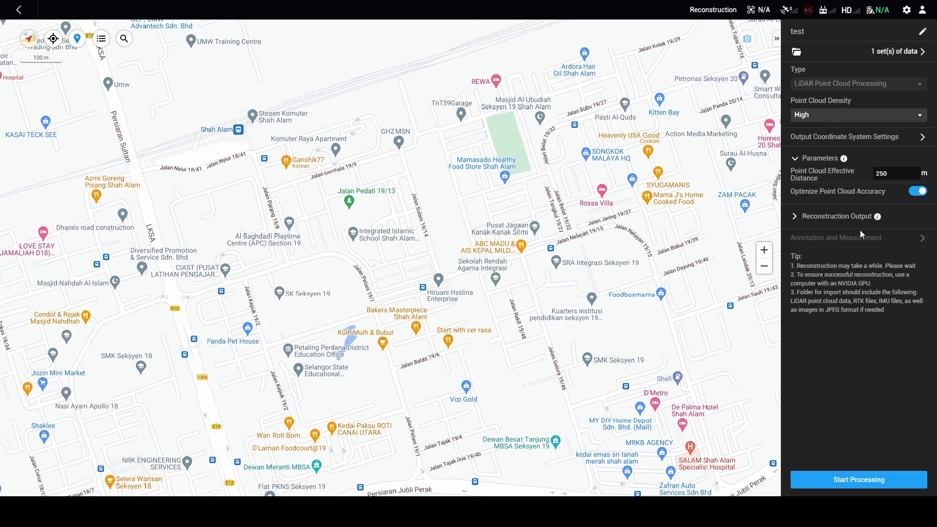
mouse_move(797, 223)
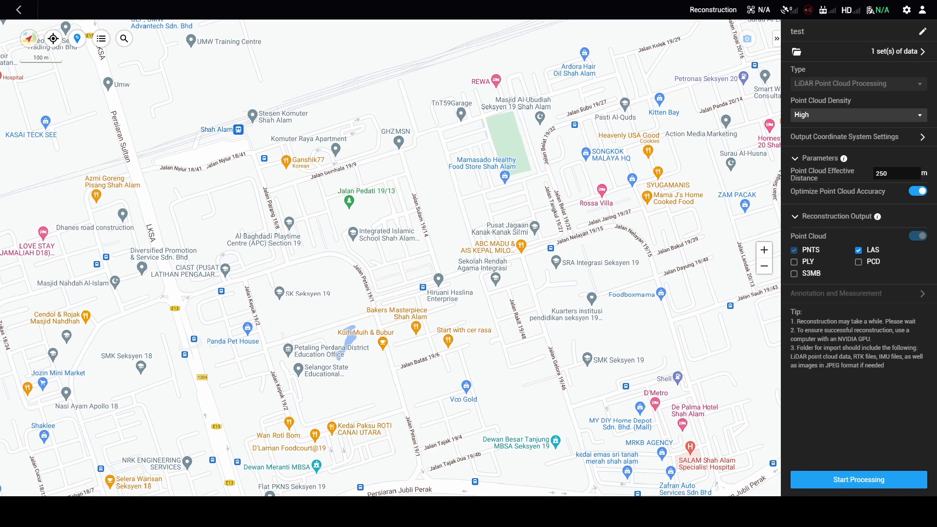
left_click(858, 480)
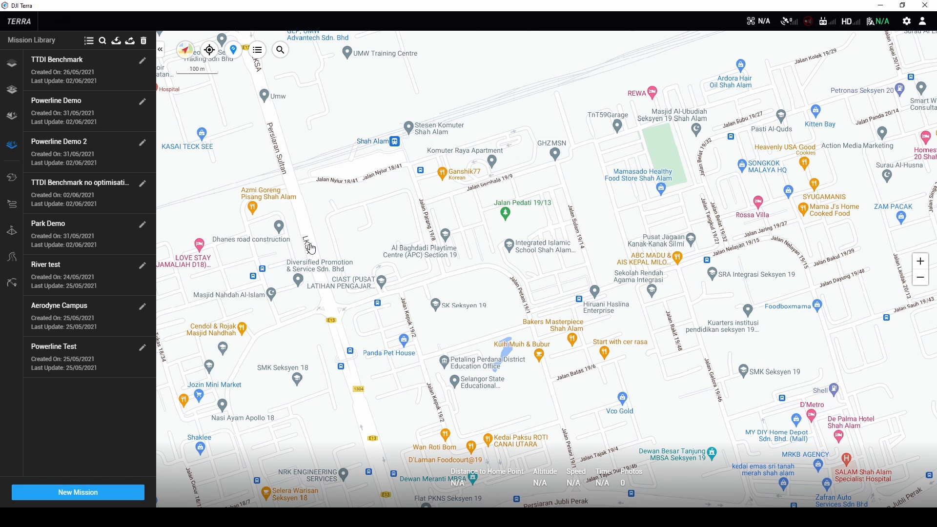
mouse_move(182, 416)
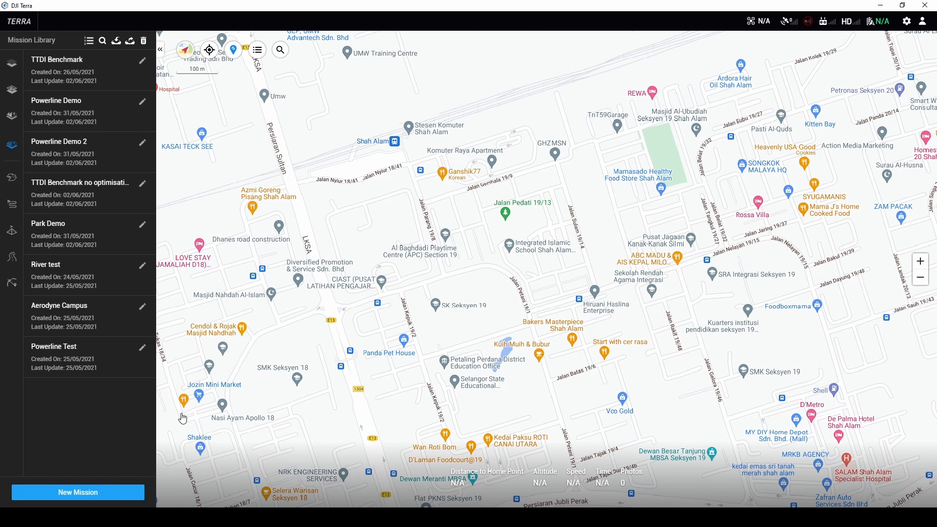
mouse_move(98, 117)
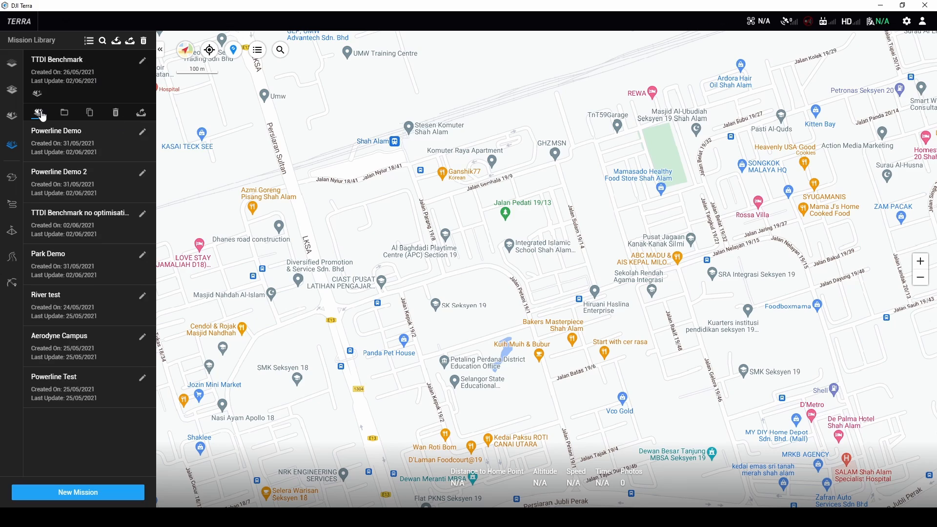
Export the TTDI Benchmark reconstruction quality report and return to the mission library
left_click(38, 113)
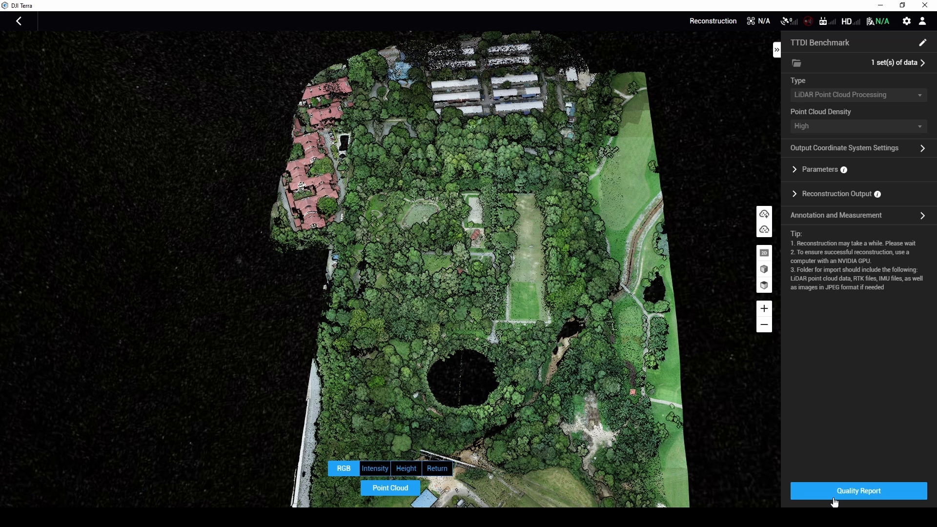
left_click(857, 490)
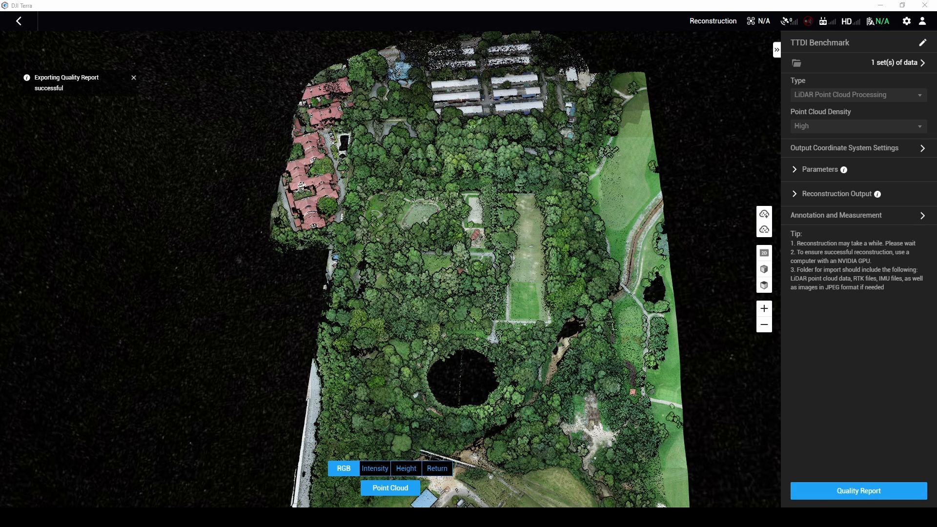
left_click(134, 77)
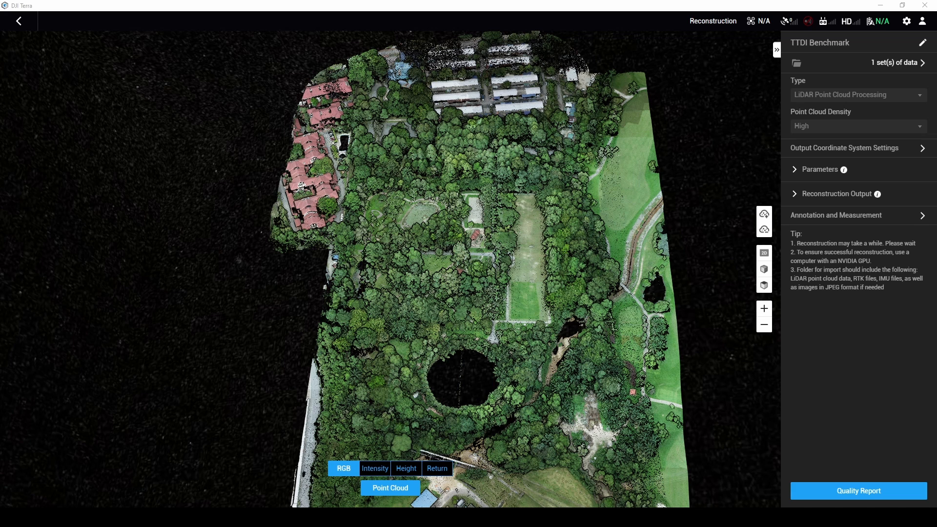
left_click(18, 21)
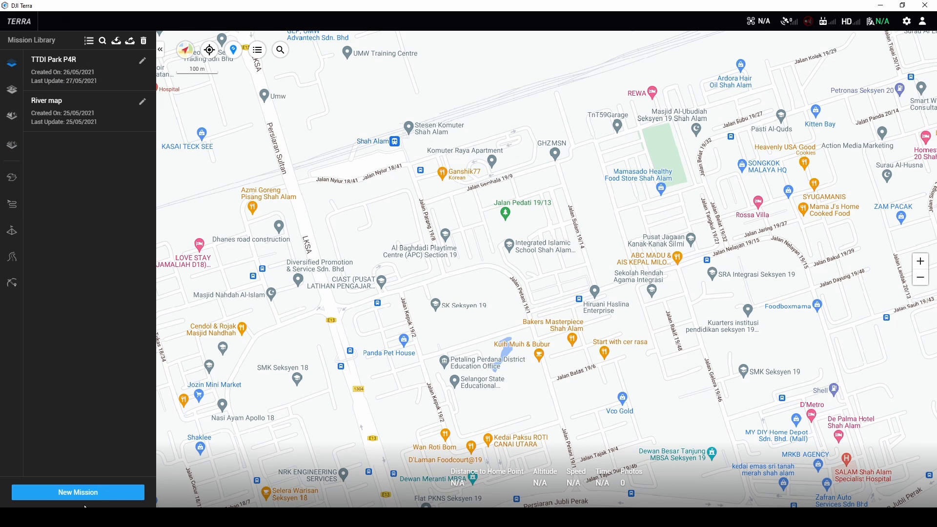
Create the 2D map mission 'park', import its photos, and start reconstruction
left_click(77, 492)
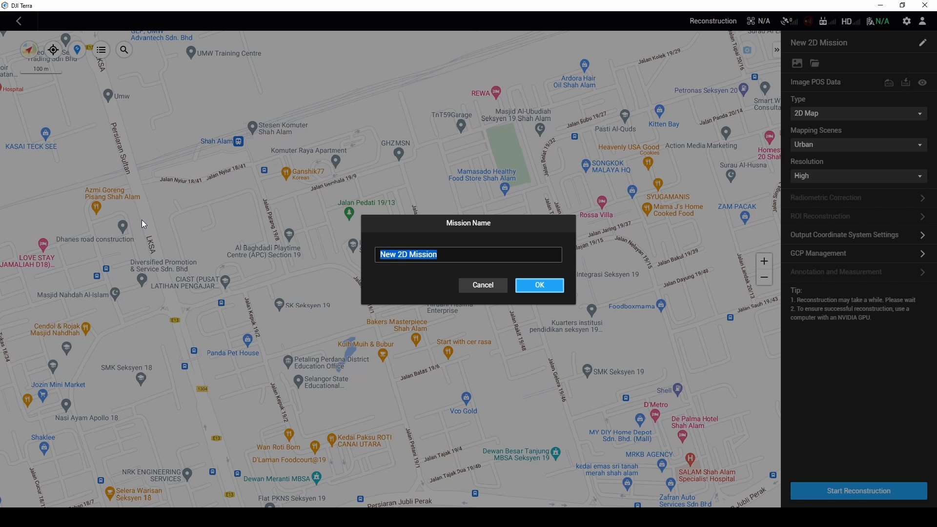
left_click(537, 285)
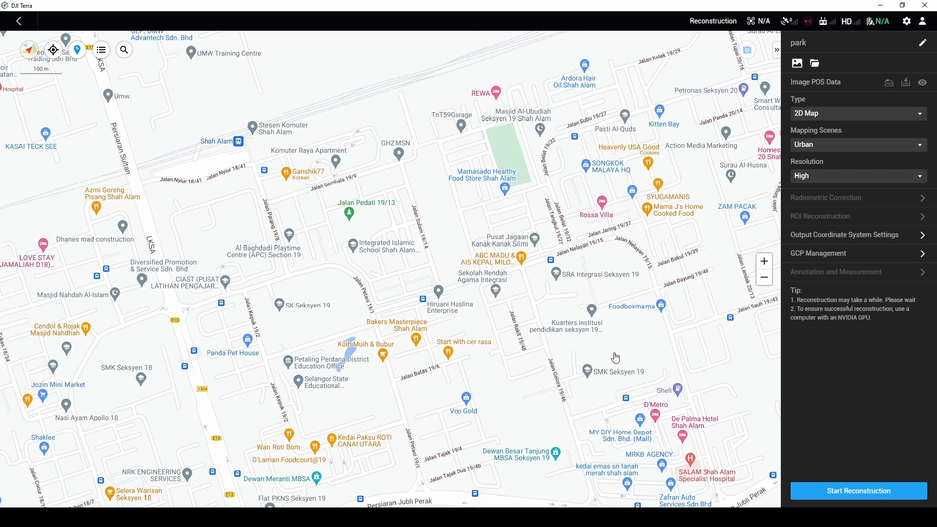
left_click(857, 490)
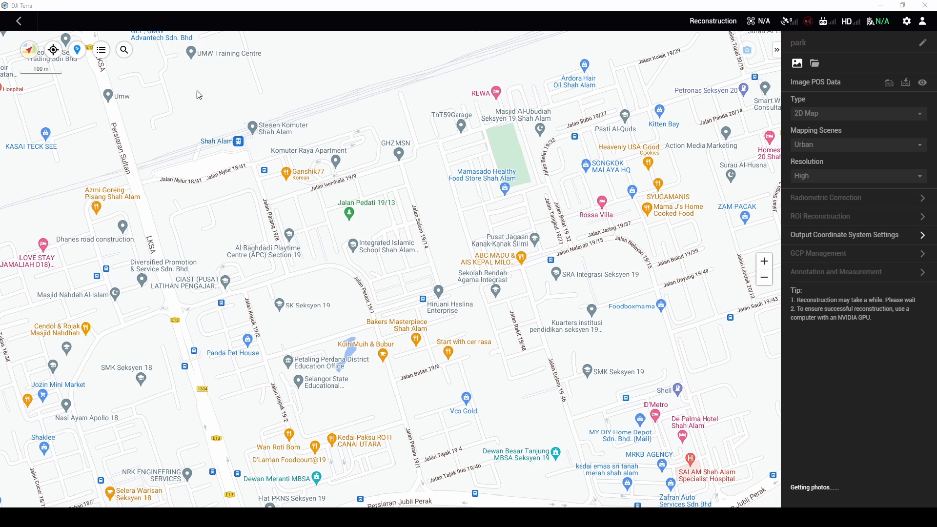
mouse_move(160, 88)
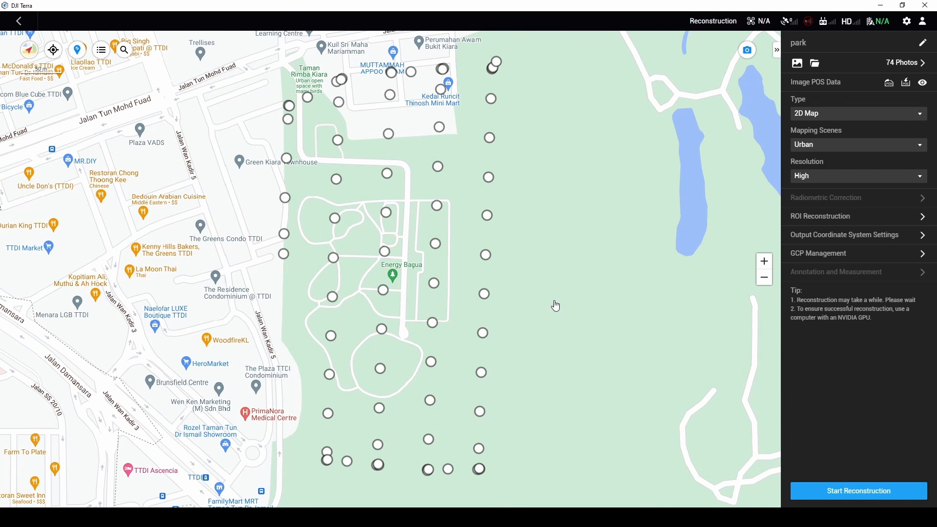
mouse_move(584, 253)
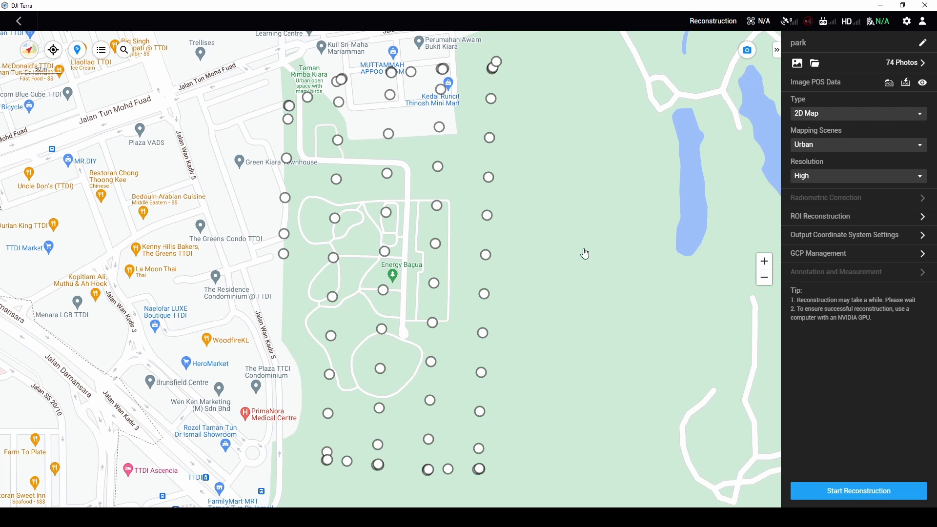
mouse_move(921, 239)
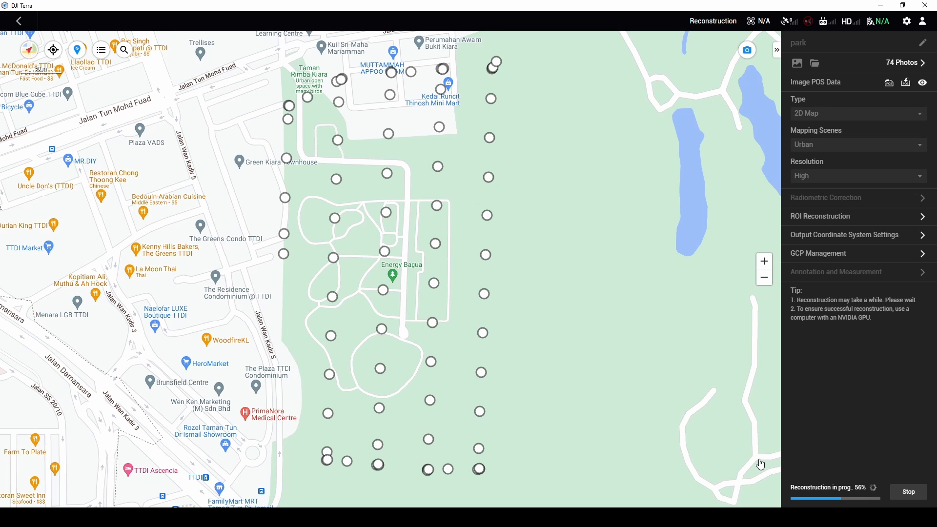
Open the Powerline Demo 2 point cloud and colour it by height
left_click(18, 21)
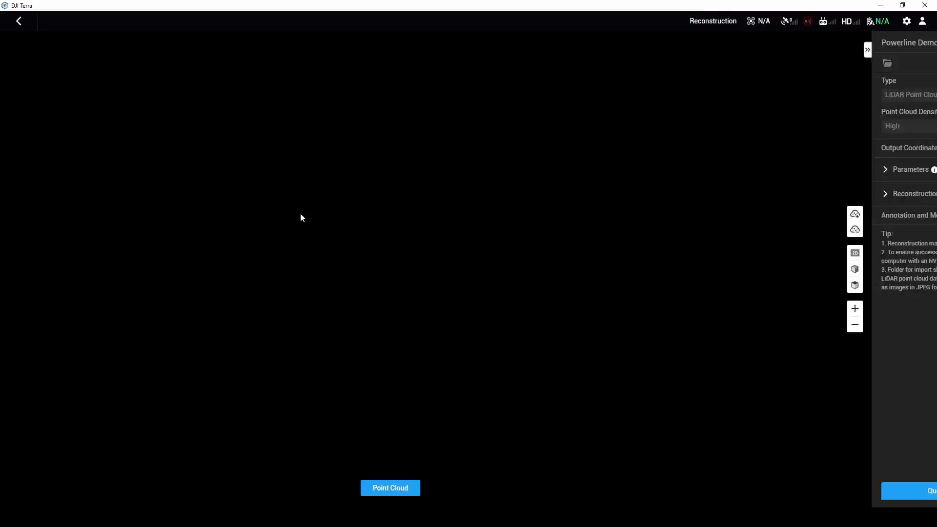
left_click(390, 487)
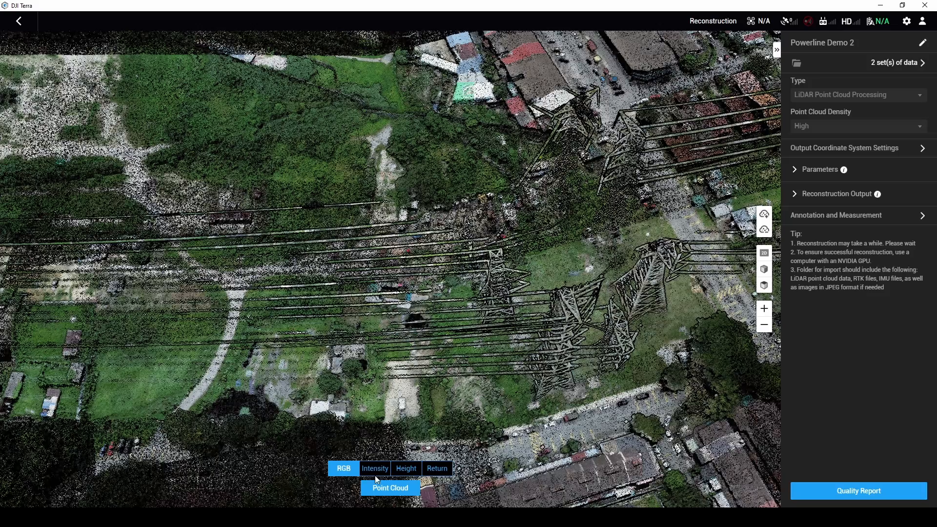
left_click(406, 468)
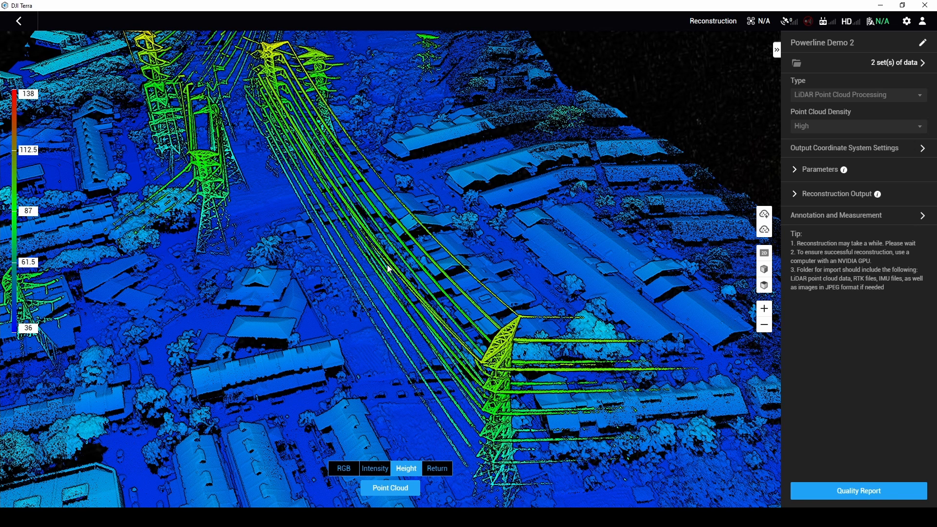
mouse_move(370, 219)
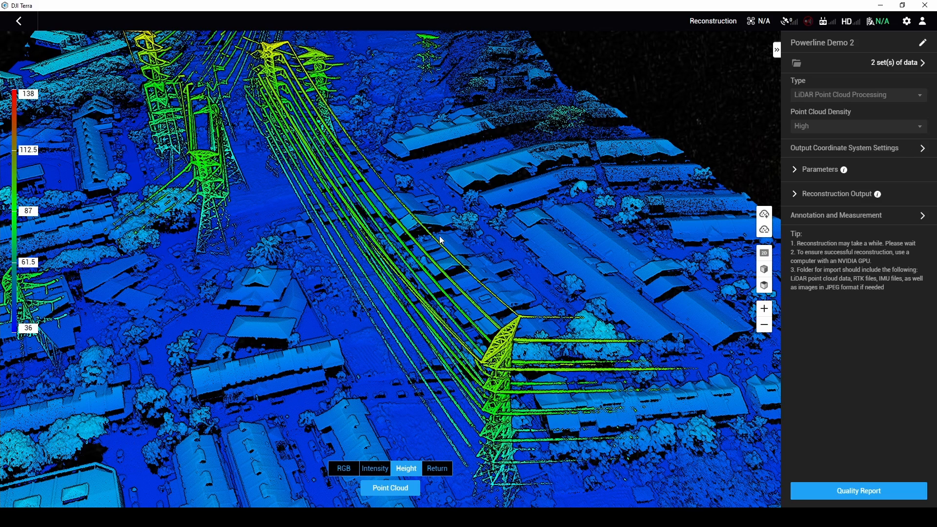
mouse_move(361, 299)
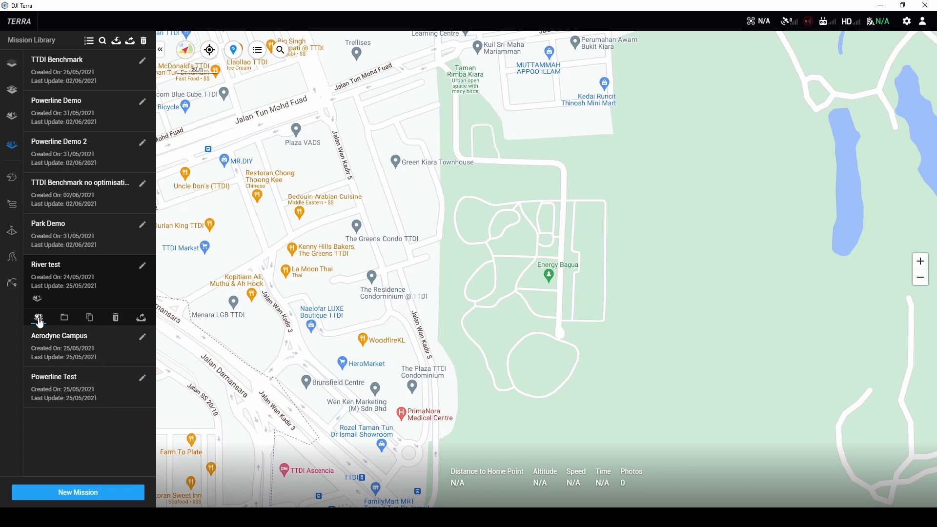
Open the River test point cloud, colour it by height, and go back
left_click(37, 317)
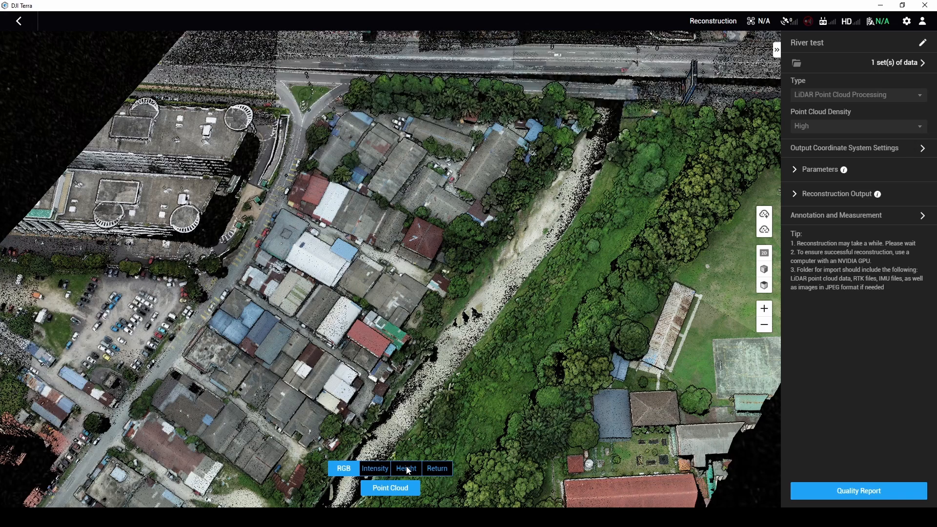
left_click(405, 468)
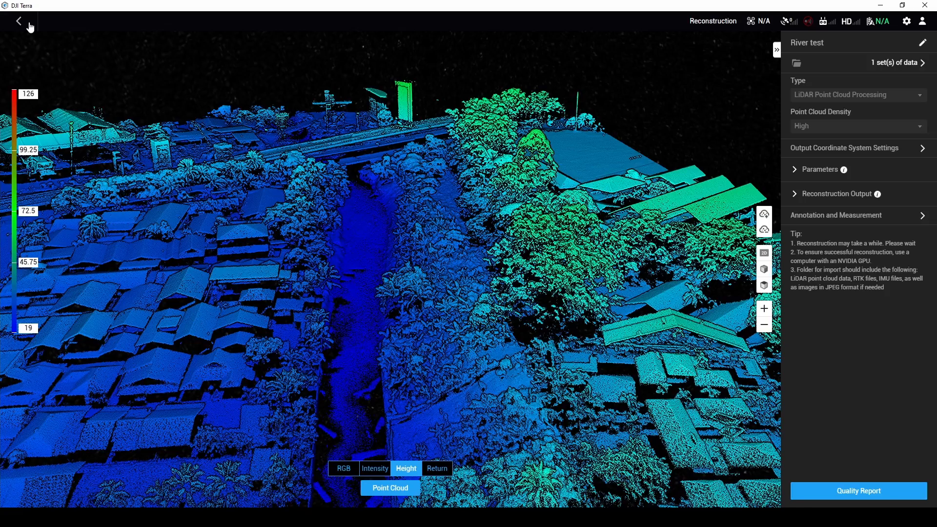
left_click(19, 21)
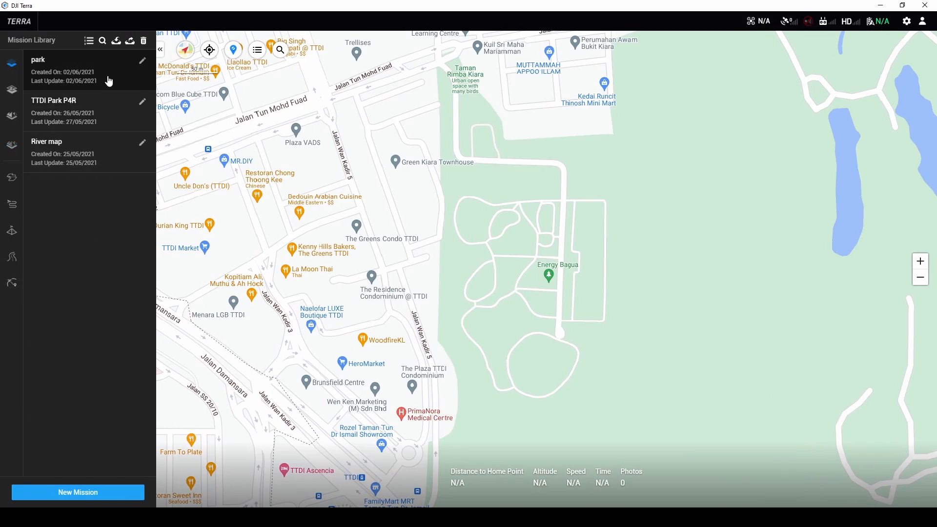
Select the park mission to display its orthomosaic on the map
left_click(38, 59)
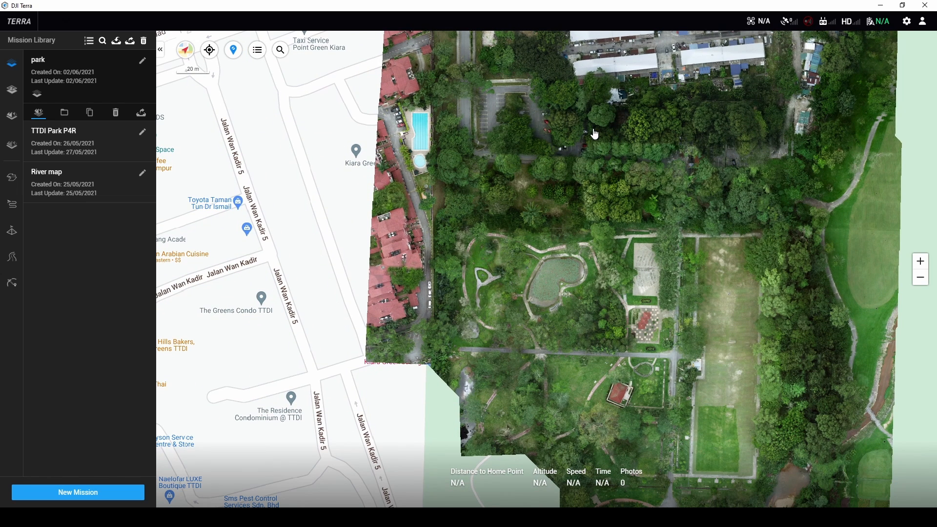
mouse_move(615, 160)
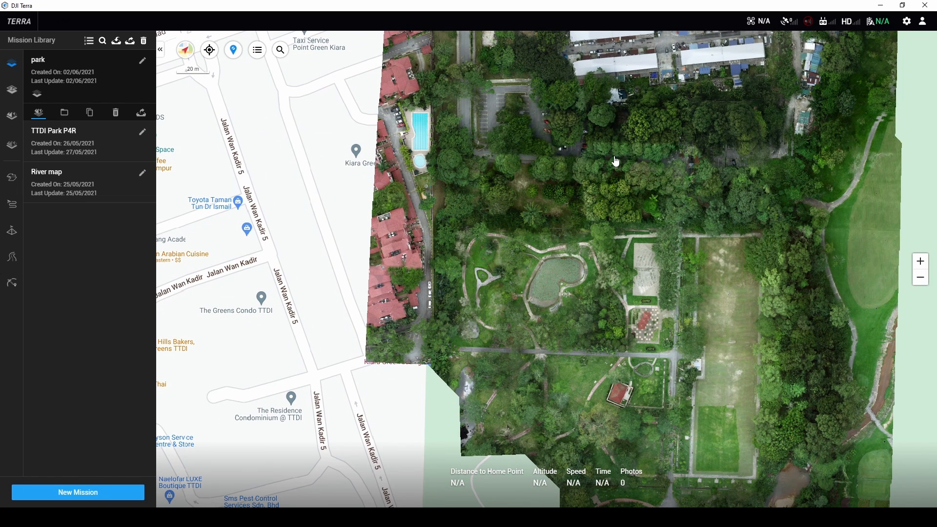
mouse_move(310, 325)
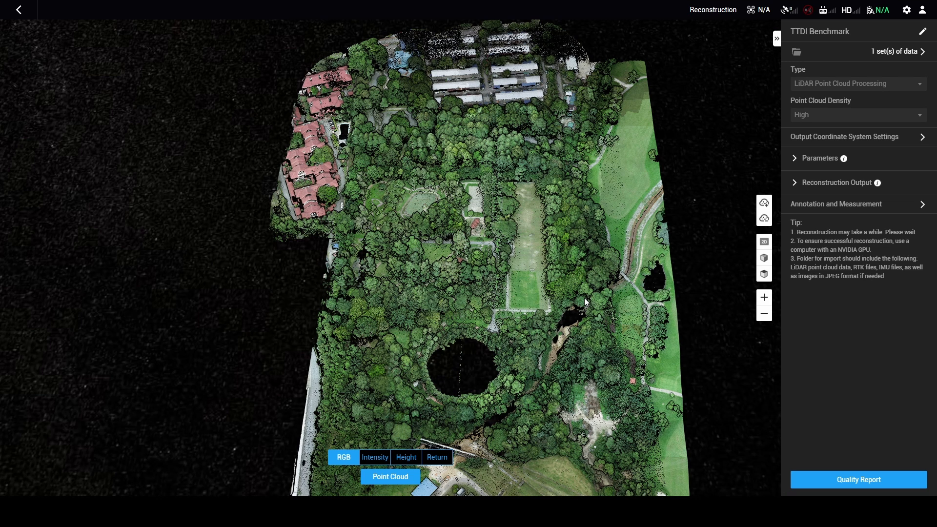
mouse_move(565, 222)
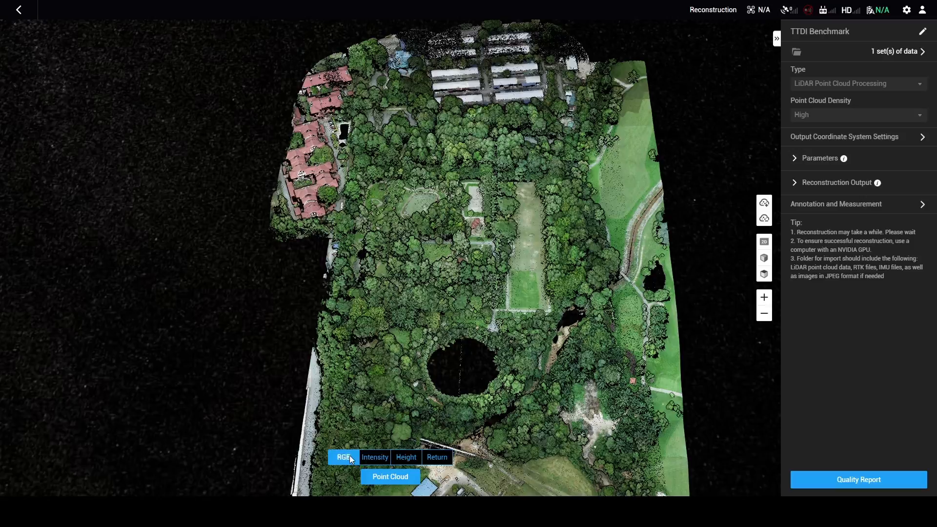
Colour the TTDI Benchmark point cloud by intensity, height, then return number
left_click(375, 457)
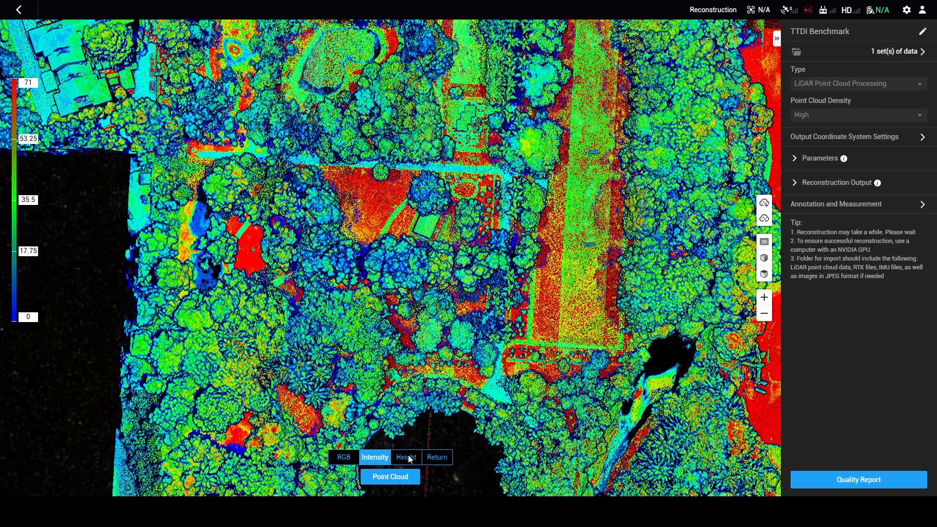
left_click(406, 457)
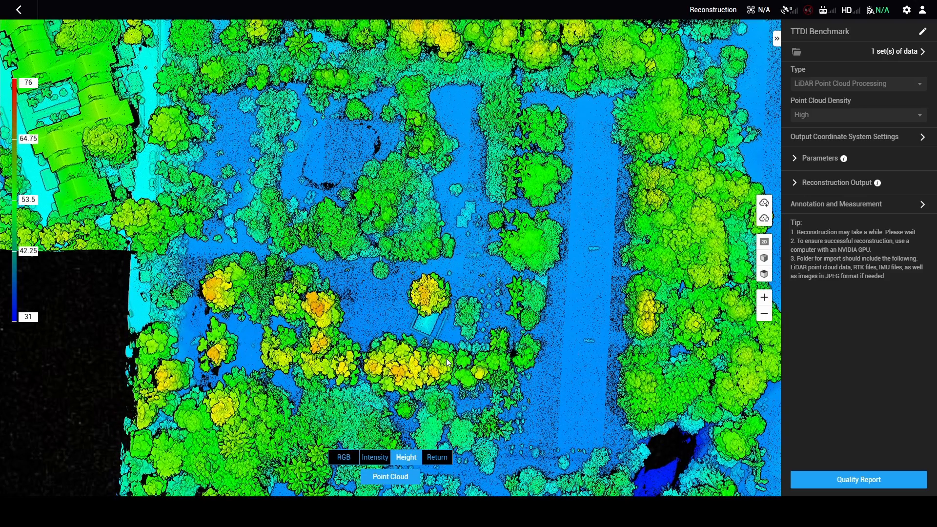
mouse_move(438, 457)
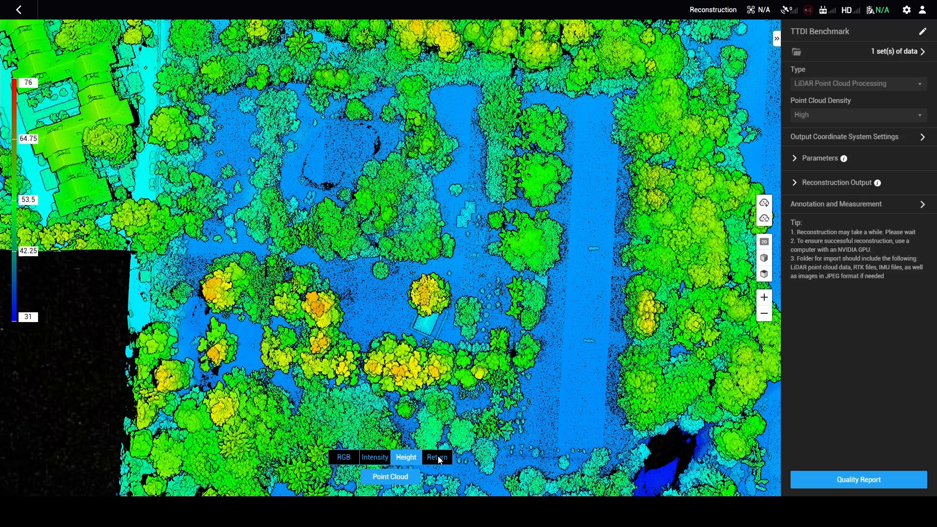
left_click(436, 457)
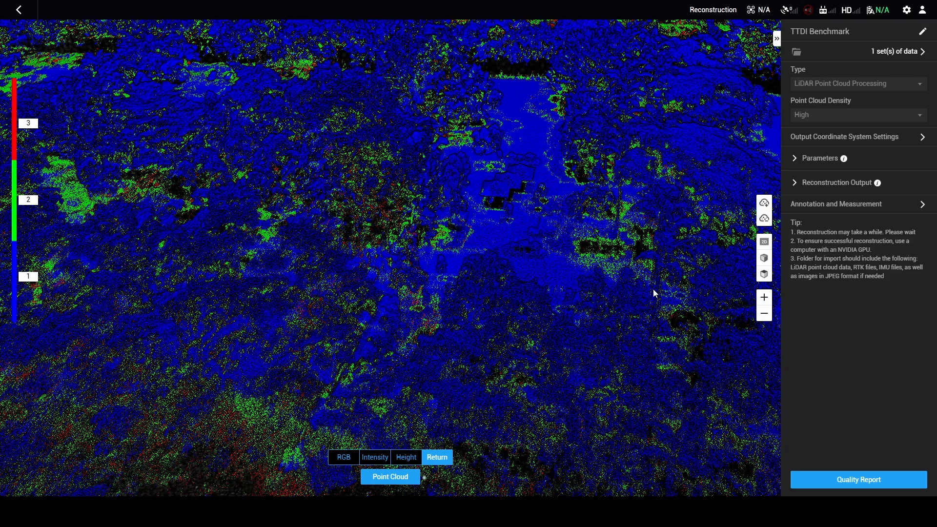
mouse_move(794, 204)
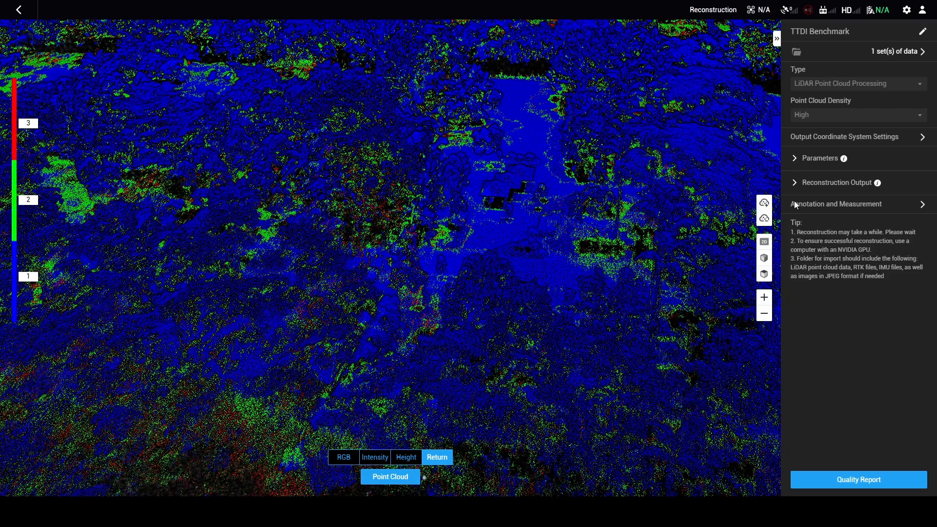
left_click(835, 204)
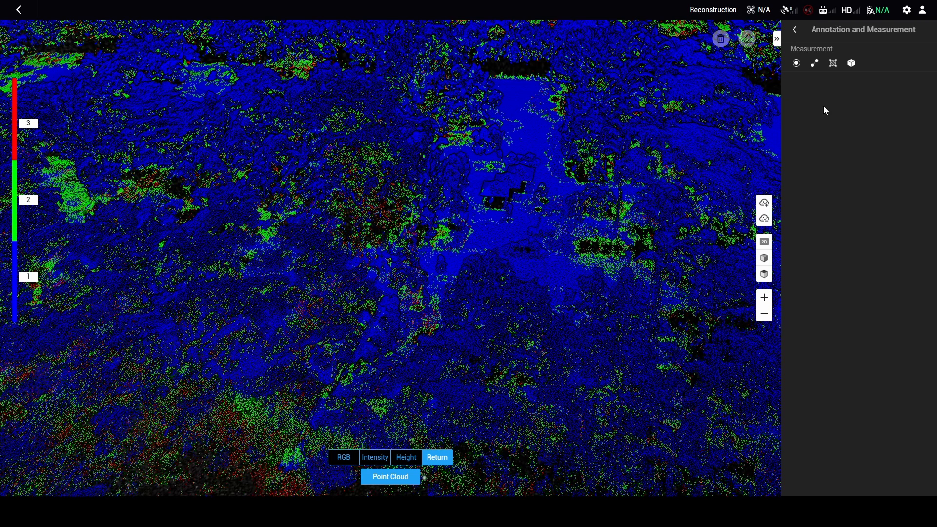
left_click(795, 63)
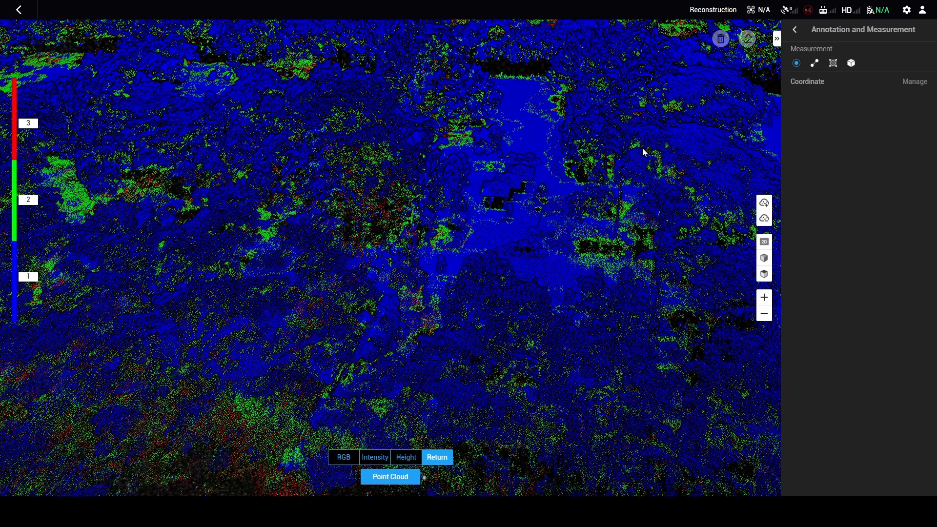
mouse_move(502, 191)
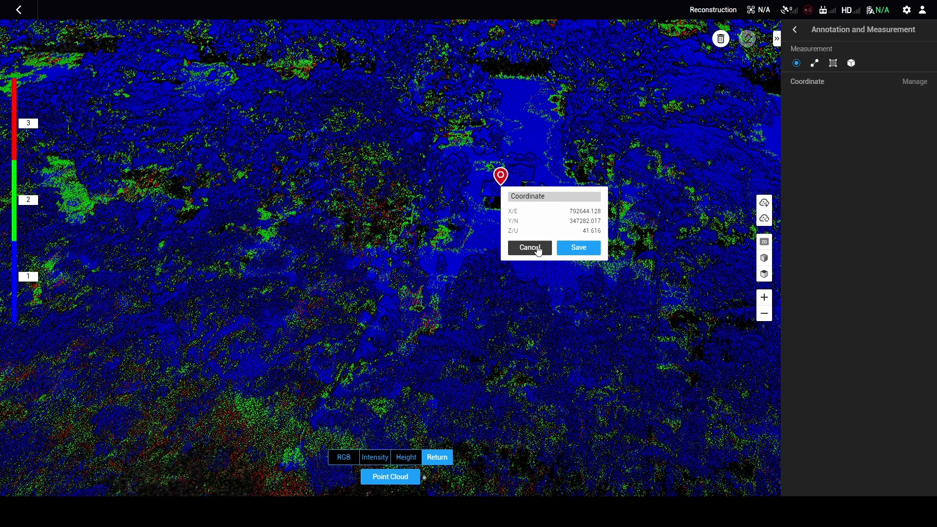
left_click(528, 247)
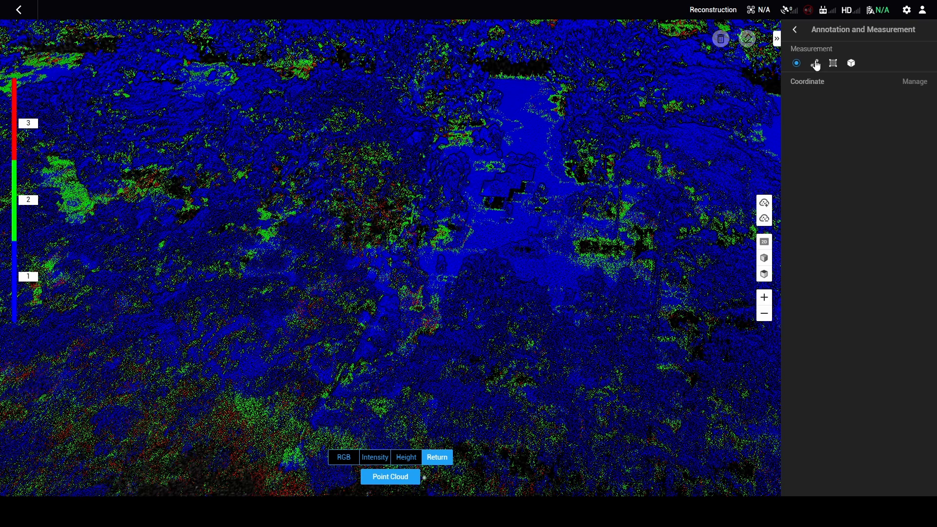
left_click(813, 63)
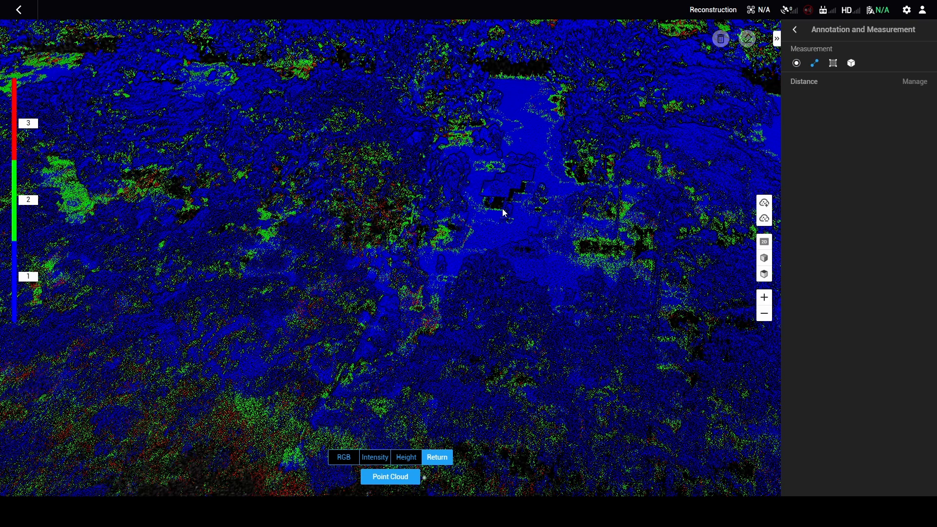
left_click(496, 208)
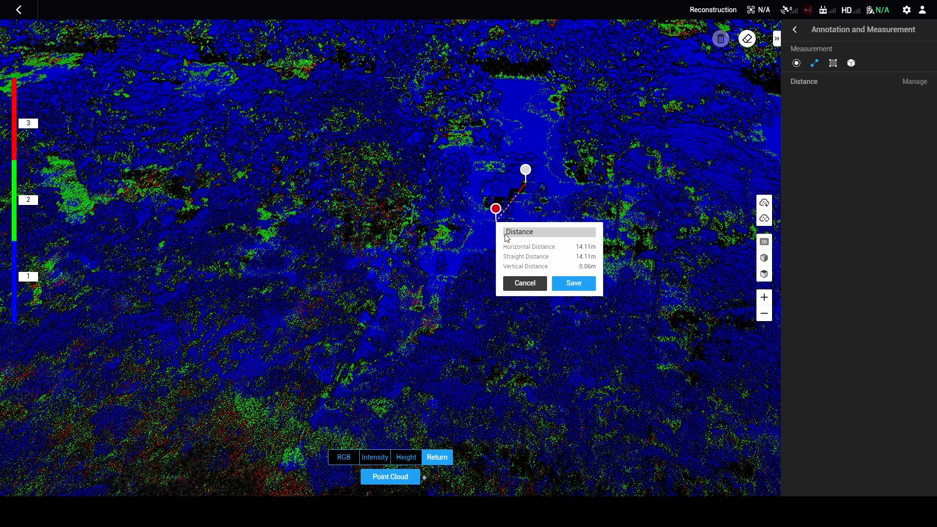
mouse_move(588, 265)
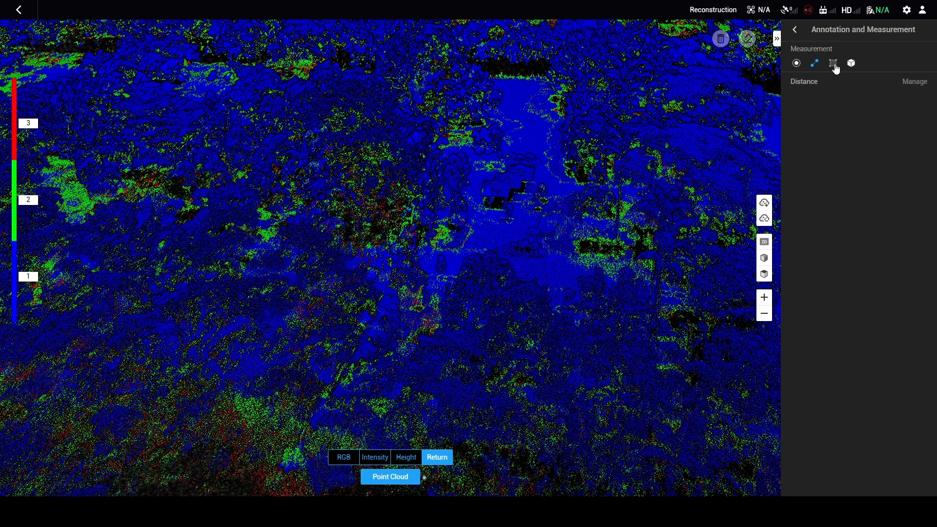
mouse_move(851, 64)
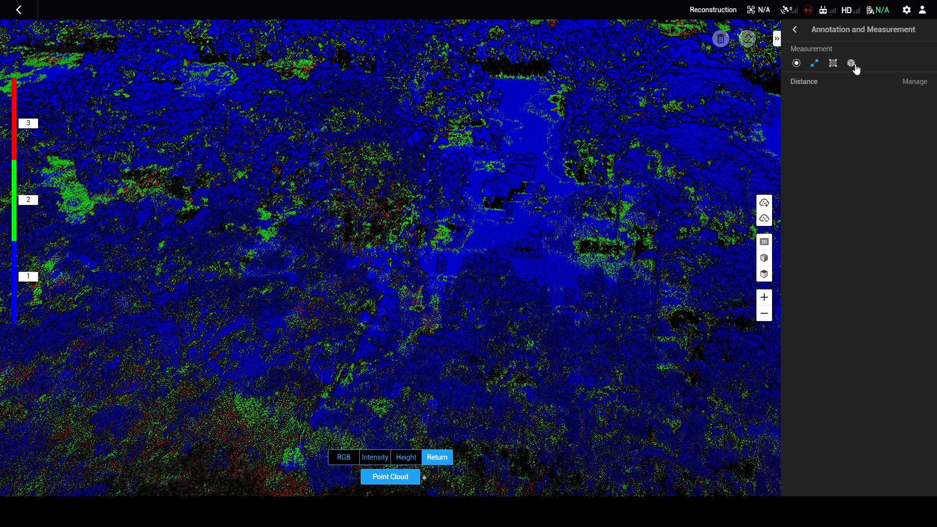
left_click(794, 29)
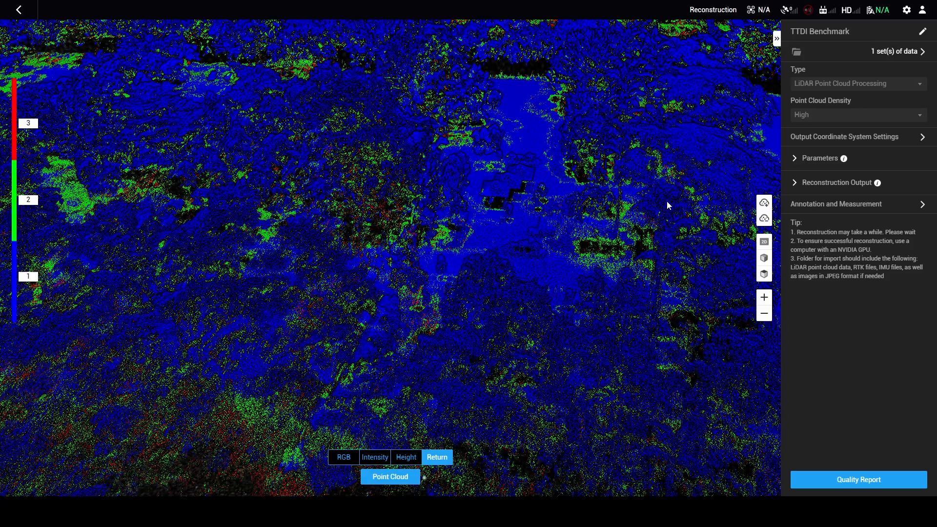
mouse_move(486, 210)
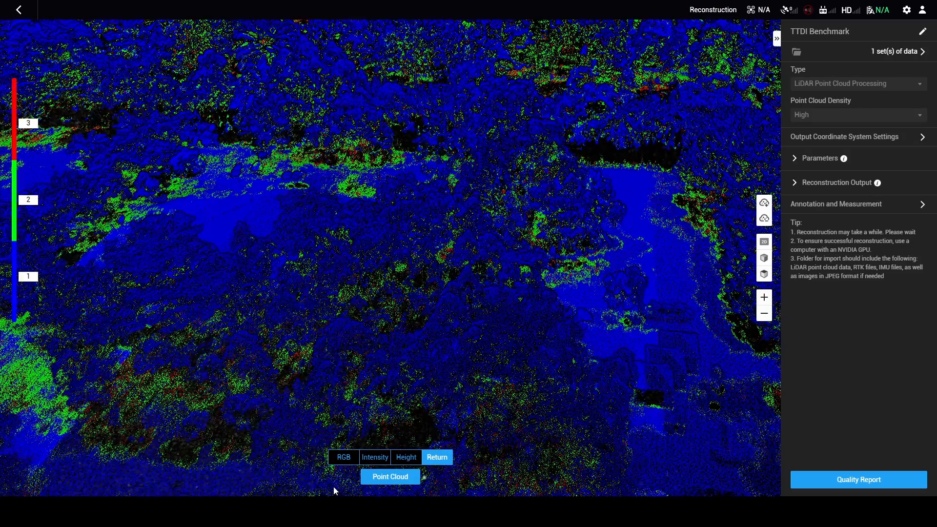
Colour the TTDI Benchmark point cloud by its true RGB values
left_click(343, 457)
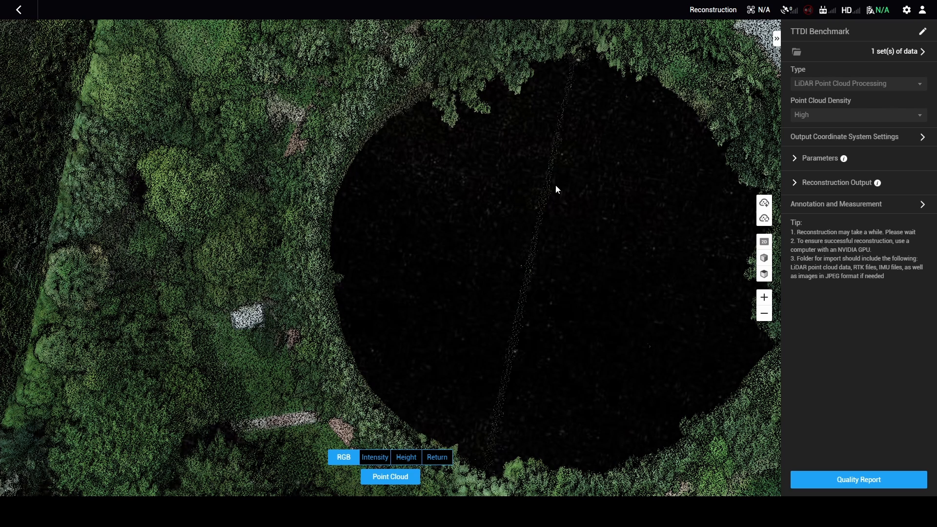
mouse_move(524, 319)
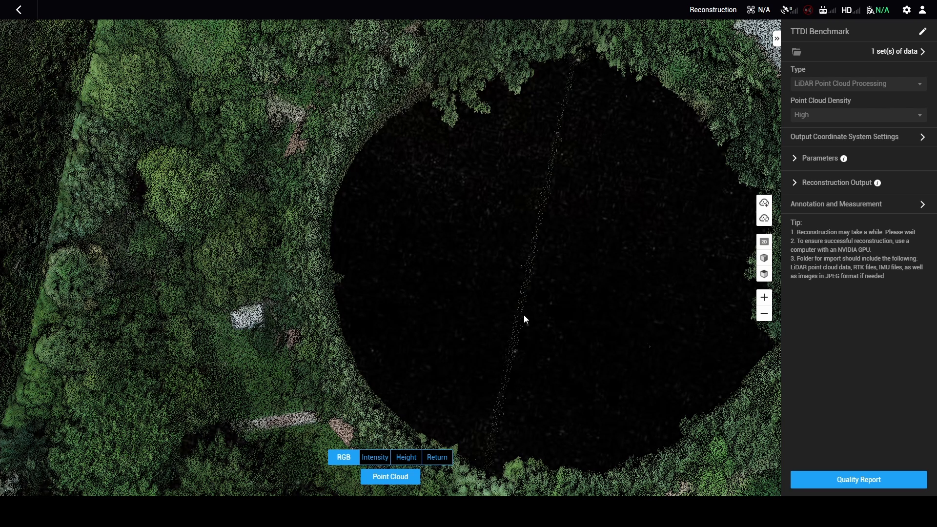
mouse_move(560, 79)
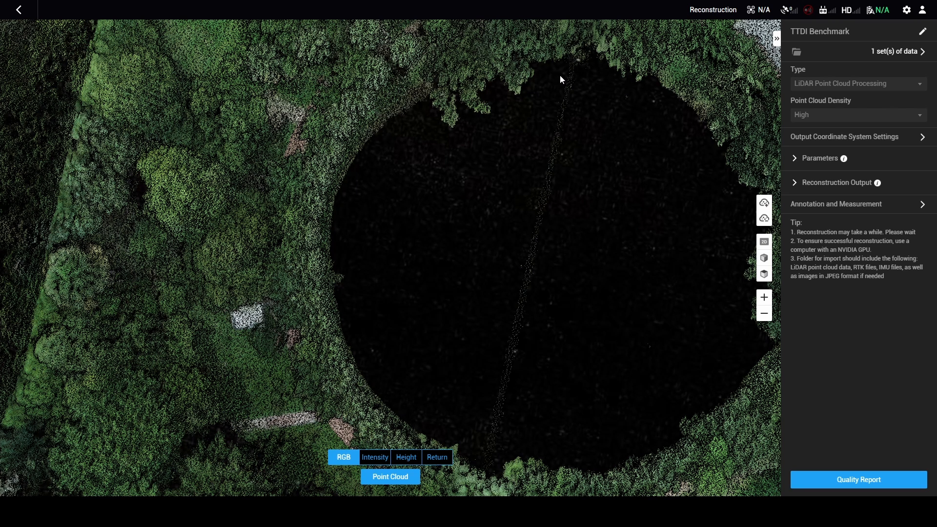
mouse_move(533, 348)
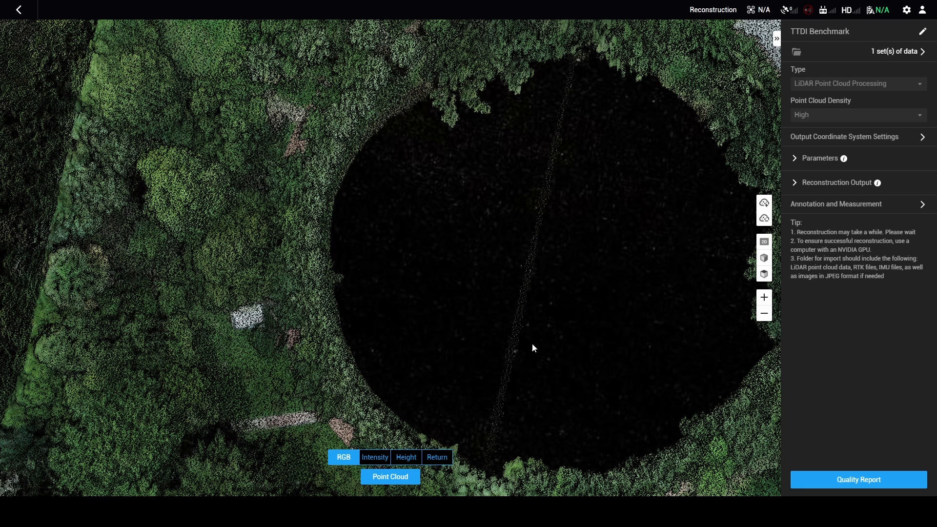
mouse_move(409, 258)
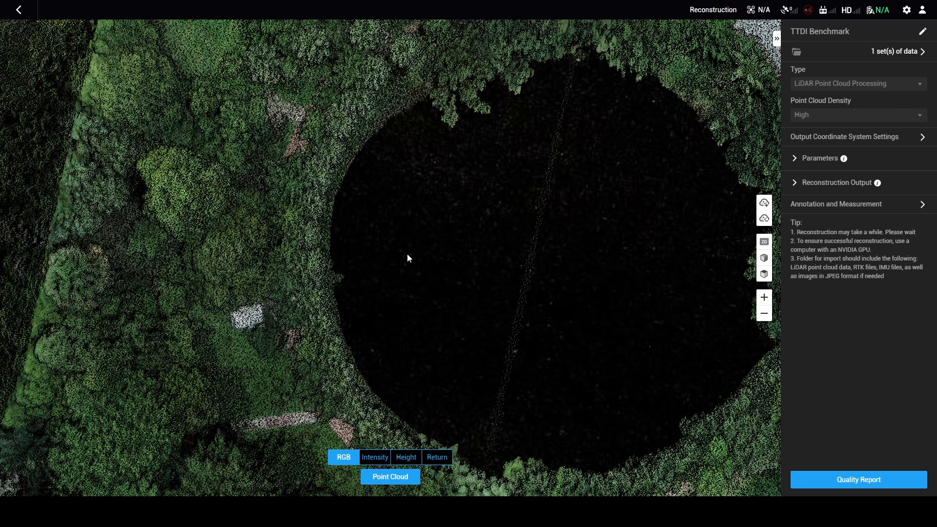
mouse_move(377, 397)
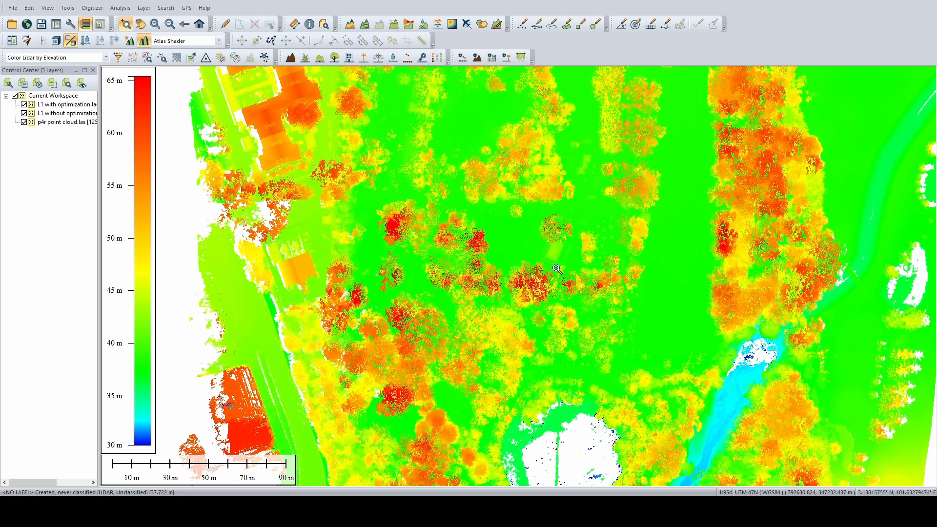
mouse_move(569, 272)
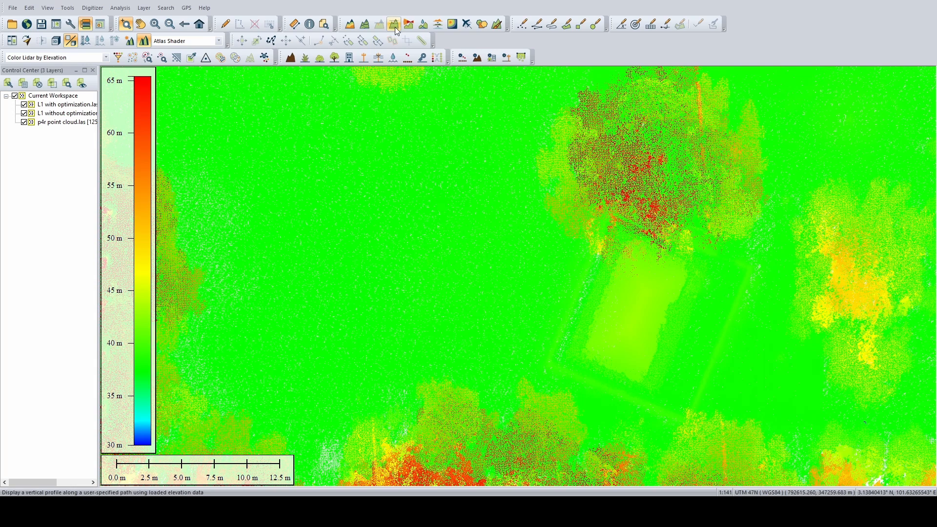
Draw a path profile line across the court and hide the L1 without optimization layer
left_click(717, 359)
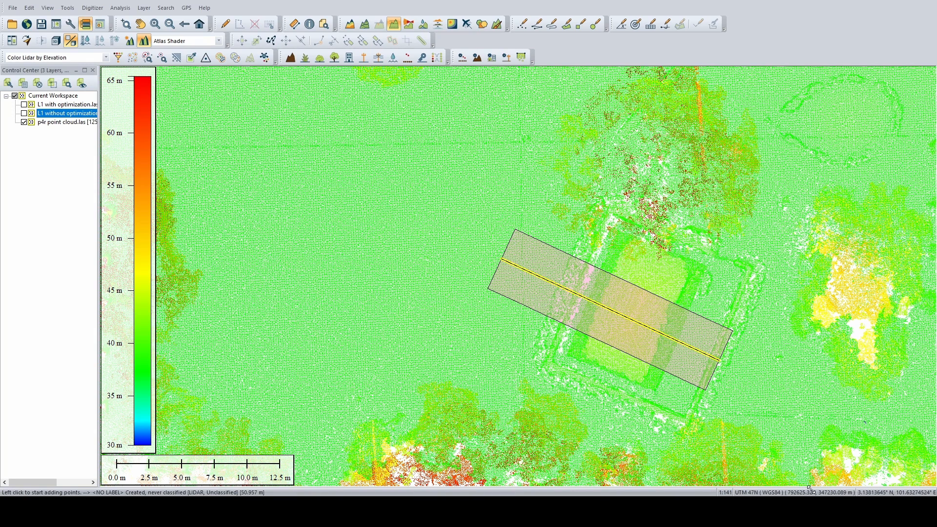
left_click(569, 103)
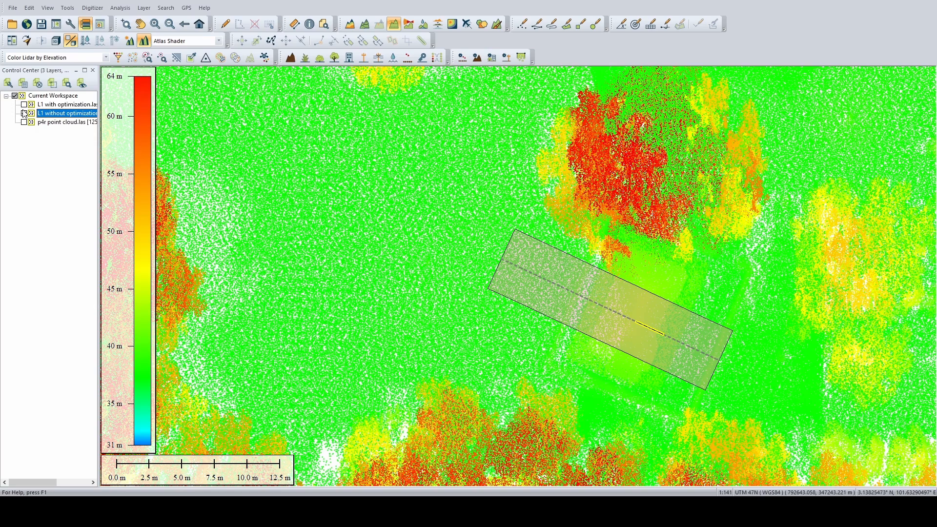
left_click(24, 114)
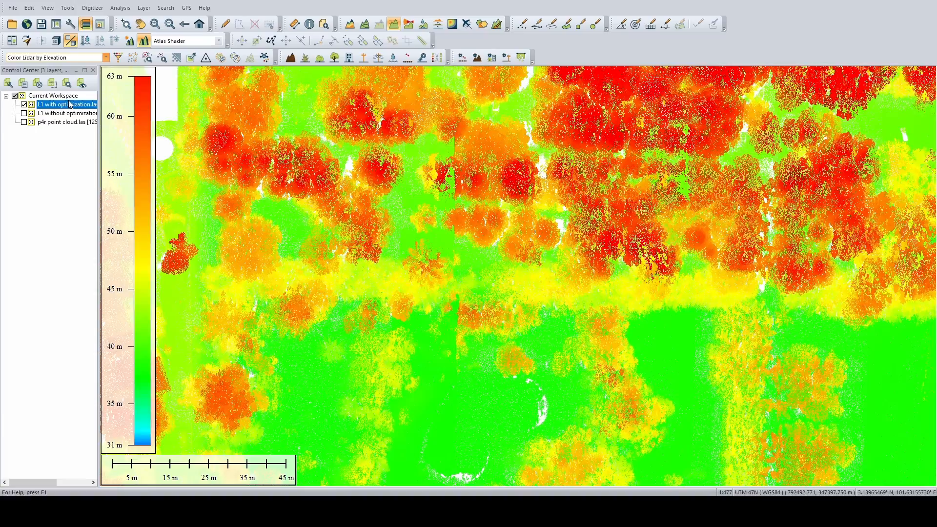
Colour points by RGB and display the p4r and L1 with optimization layers together
left_click(53, 57)
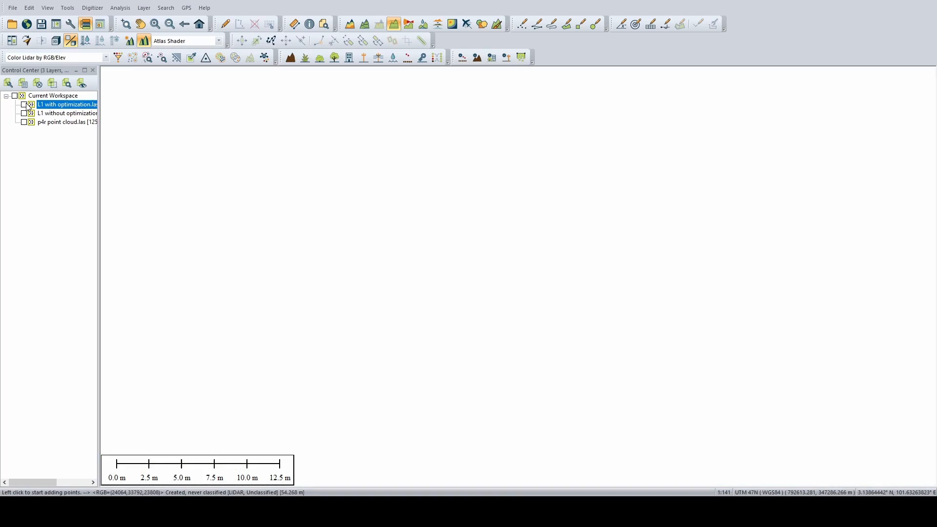
left_click(24, 122)
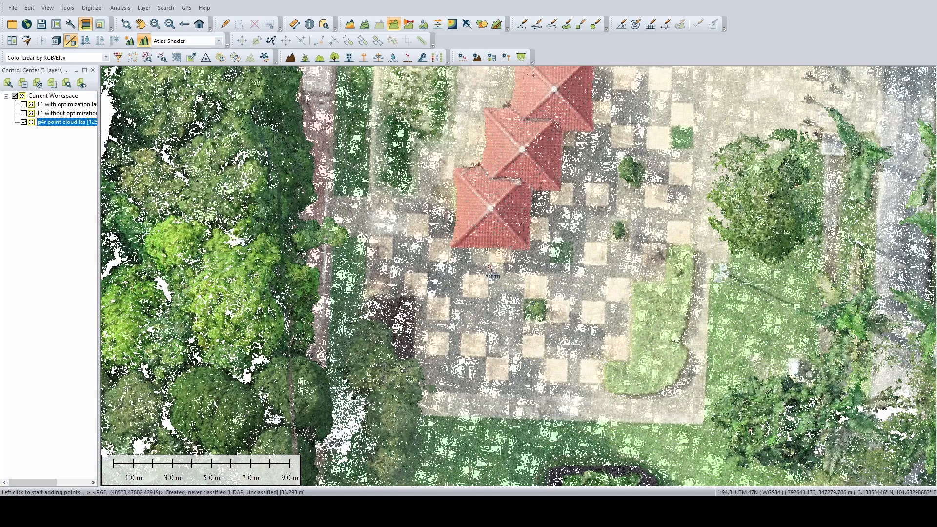
left_click(24, 122)
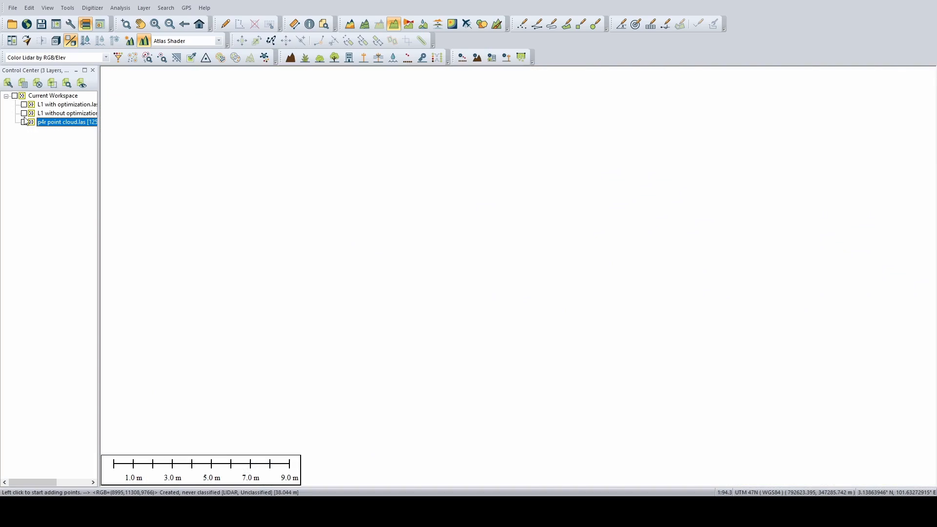
left_click(24, 113)
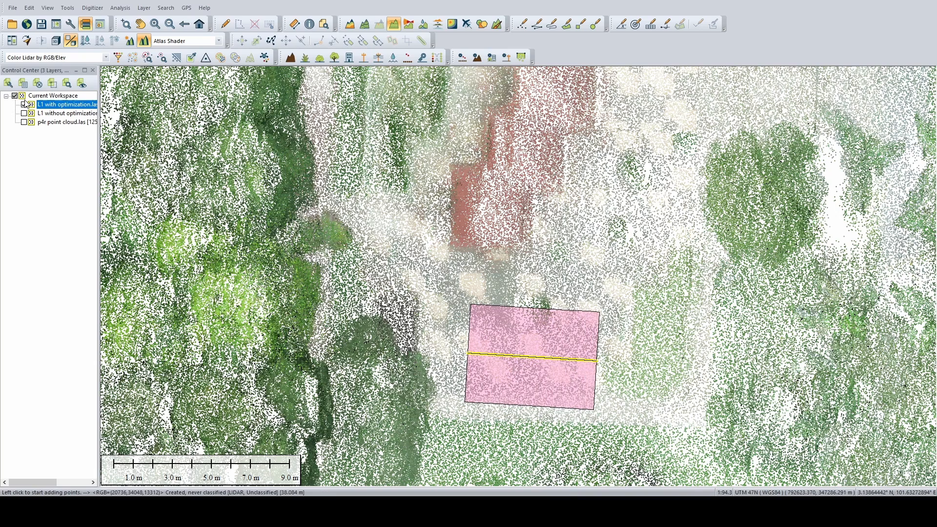
left_click(24, 122)
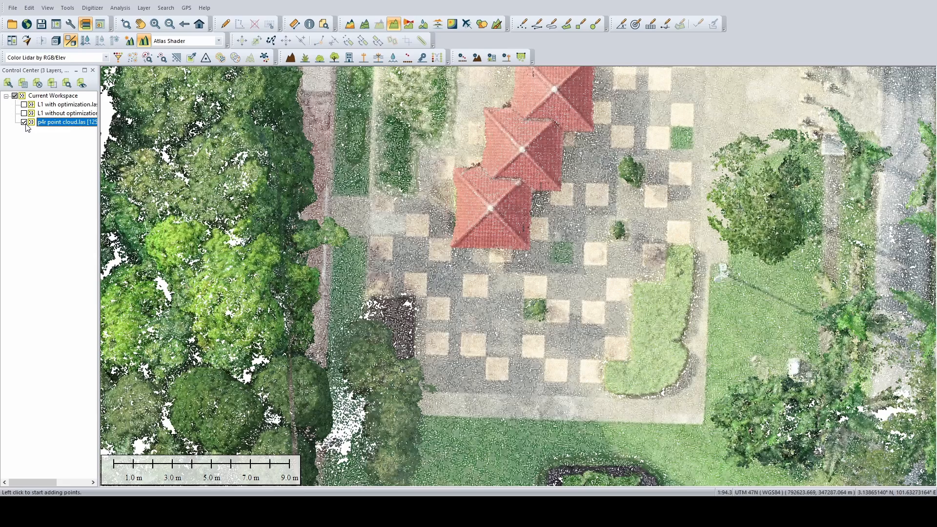
scroll("down", 3)
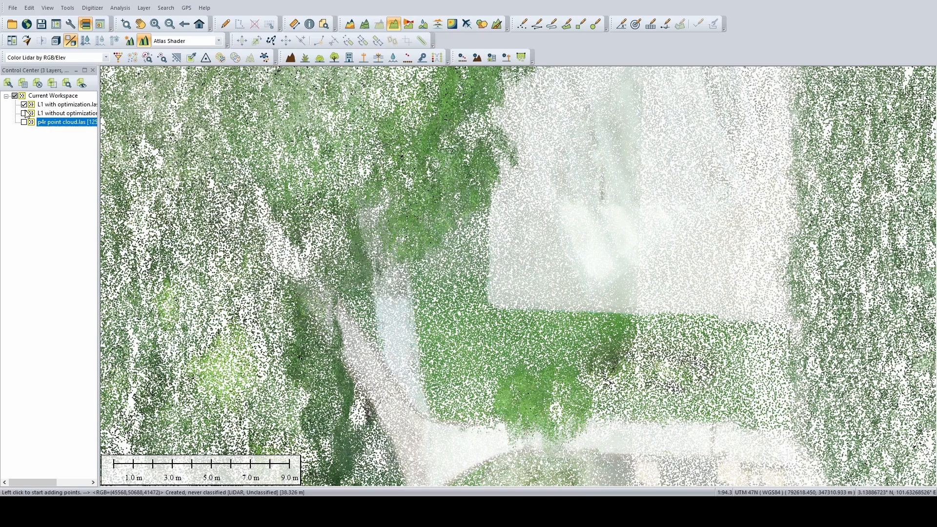
left_click(23, 114)
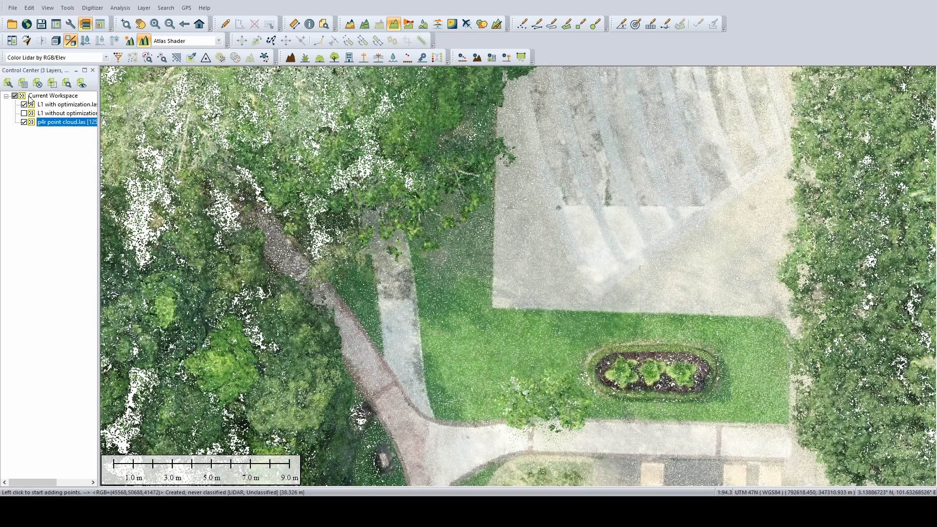
Place a point feature on the lawn beside the path, then hide the p4r point cloud
left_click(550, 24)
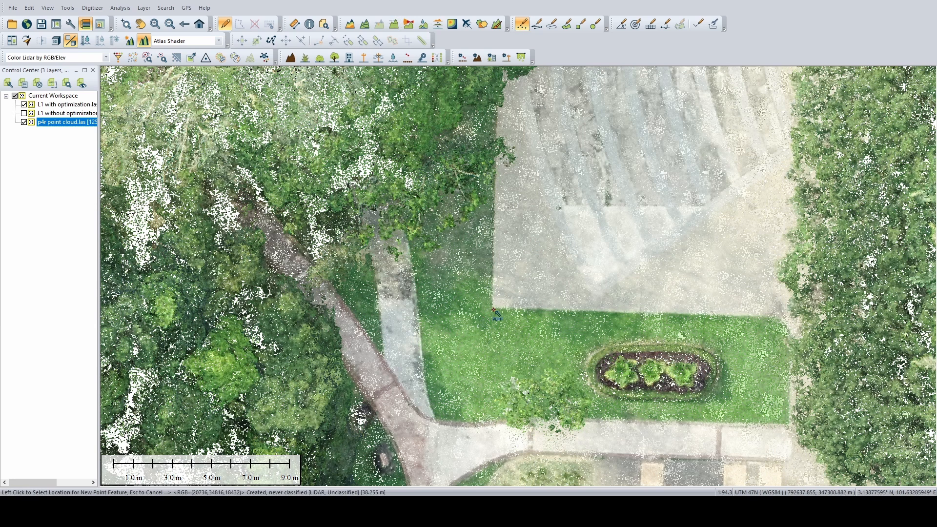
left_click(496, 313)
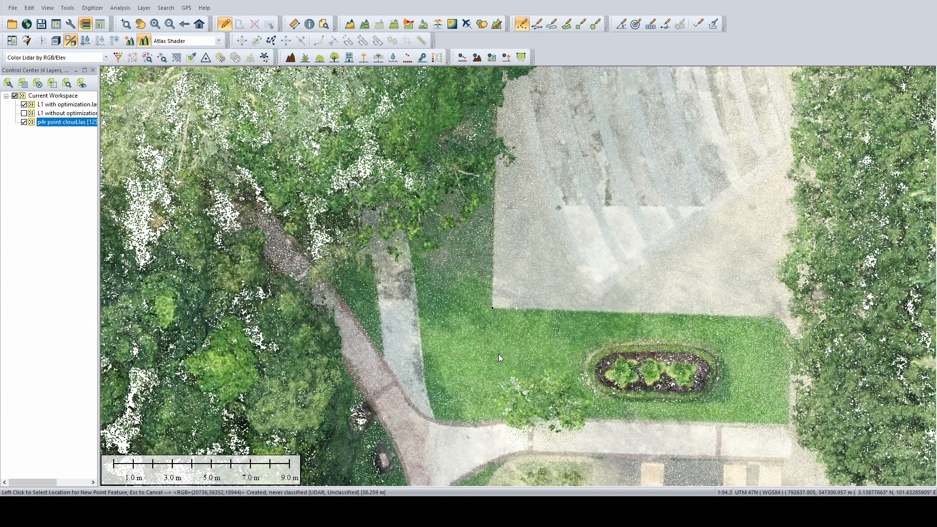
left_click(493, 307)
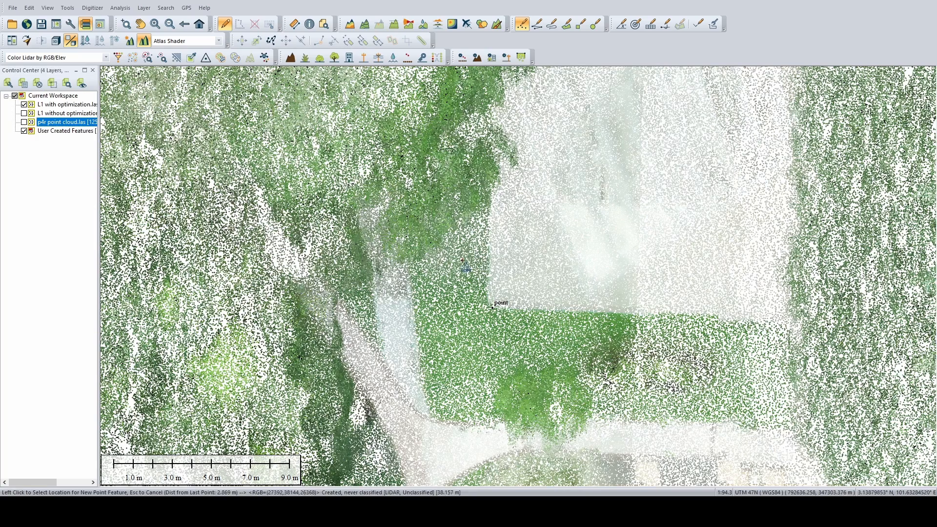
left_click(487, 311)
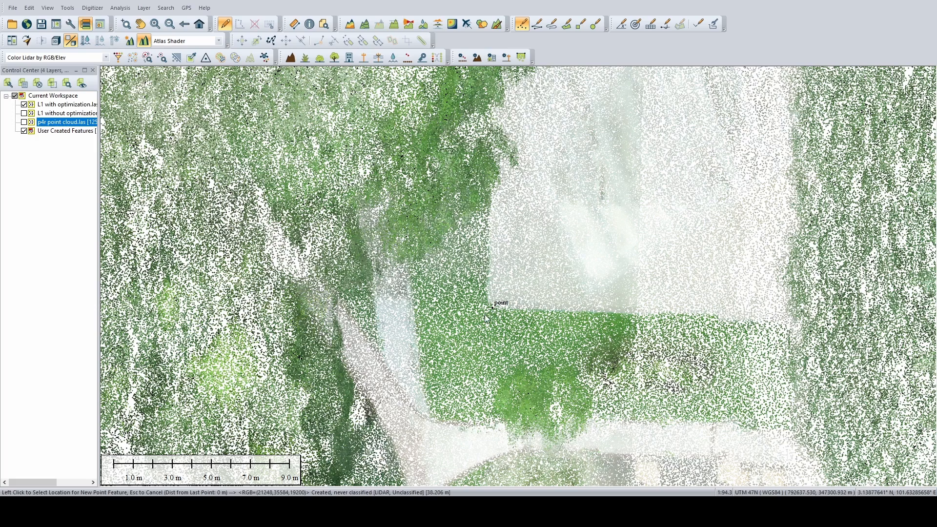
left_click(506, 313)
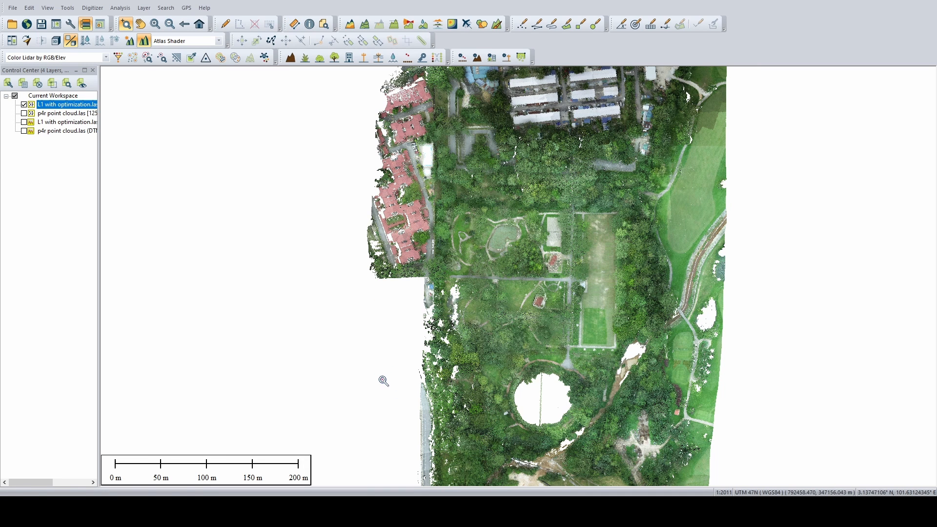
mouse_move(520, 284)
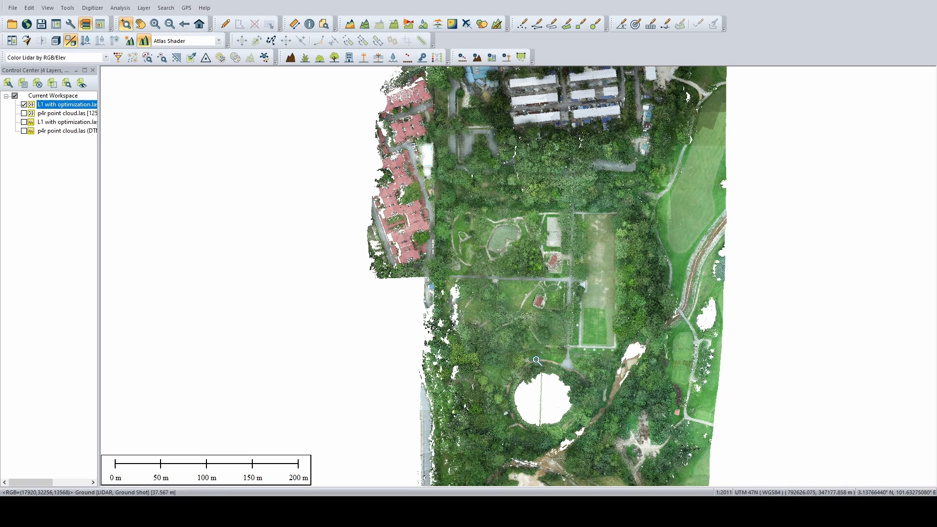
mouse_move(705, 227)
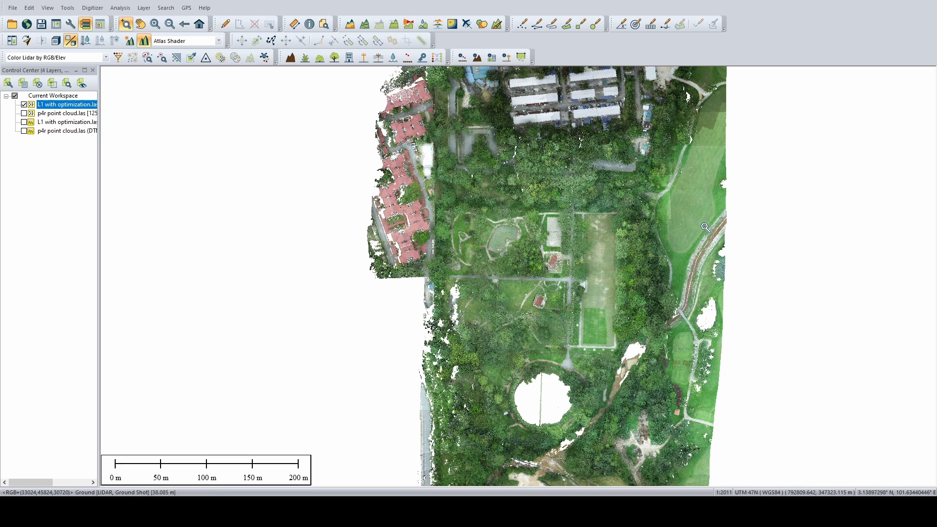
mouse_move(665, 220)
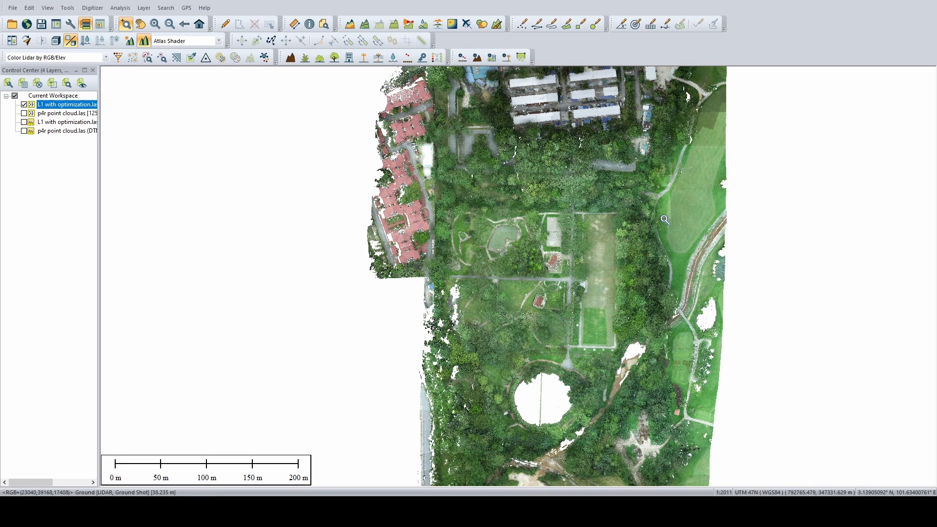
mouse_move(225, 87)
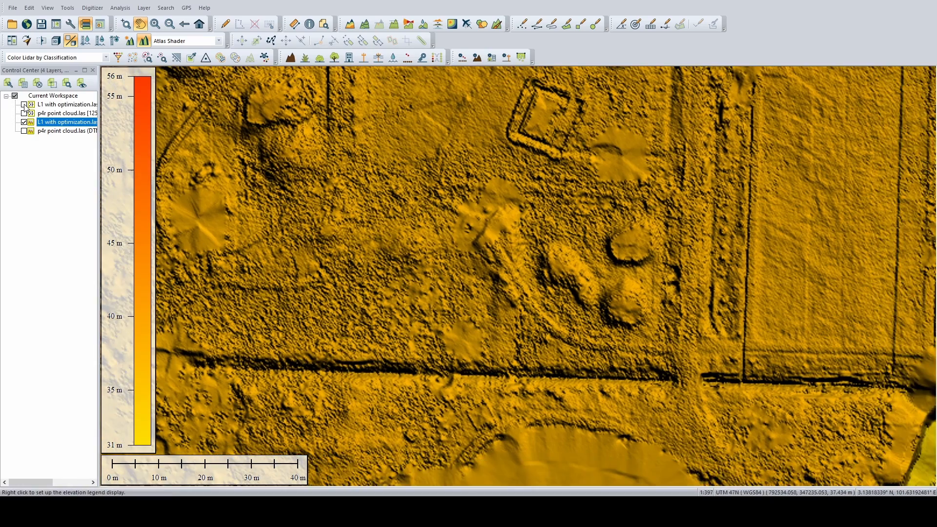
Toggle the classification-coloured LiDAR point cloud on and off over the hillshaded DTM
left_click(24, 104)
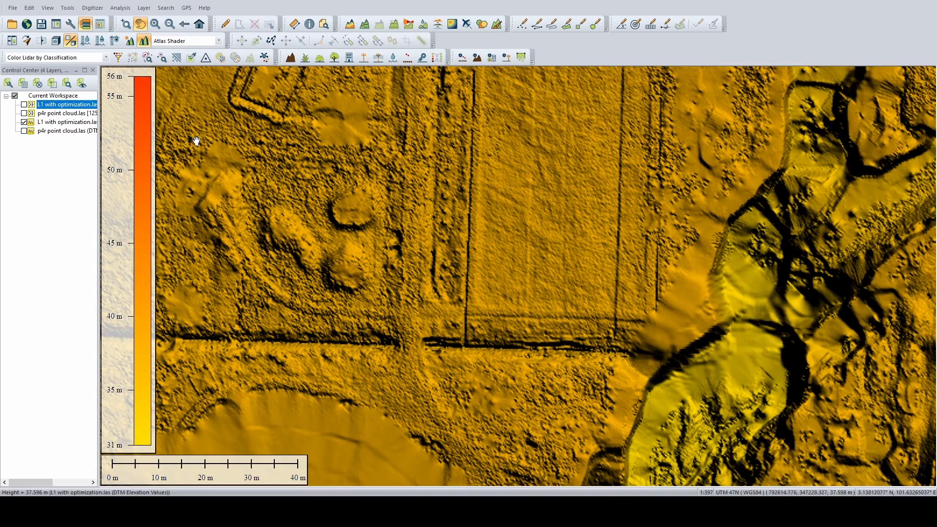
left_click(24, 104)
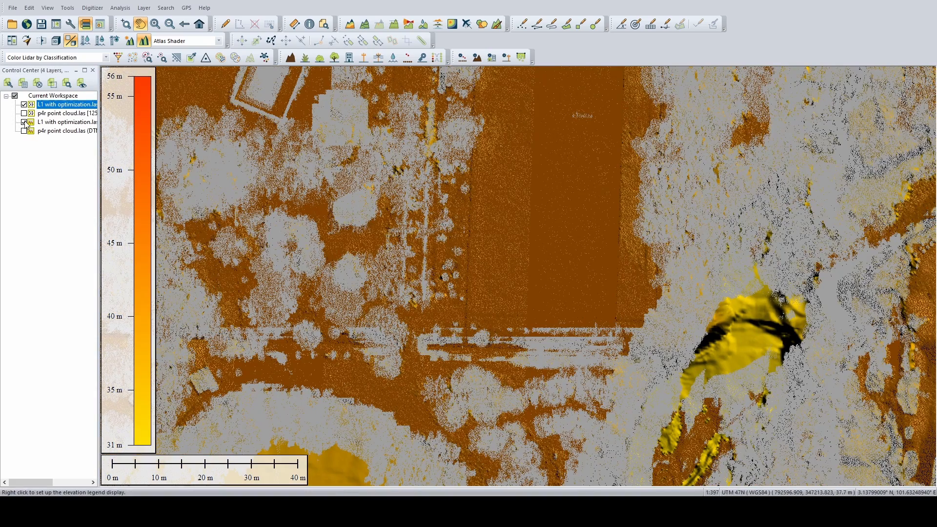
left_click(66, 122)
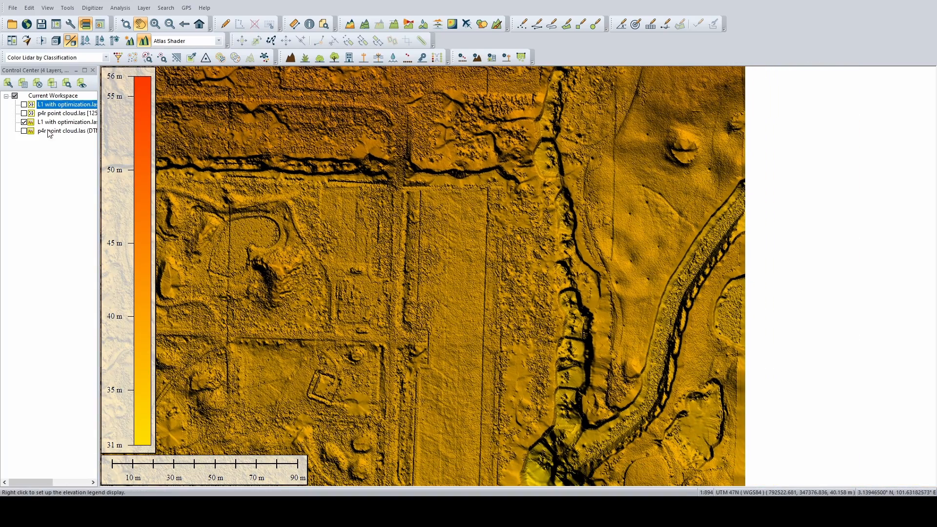
left_click(24, 104)
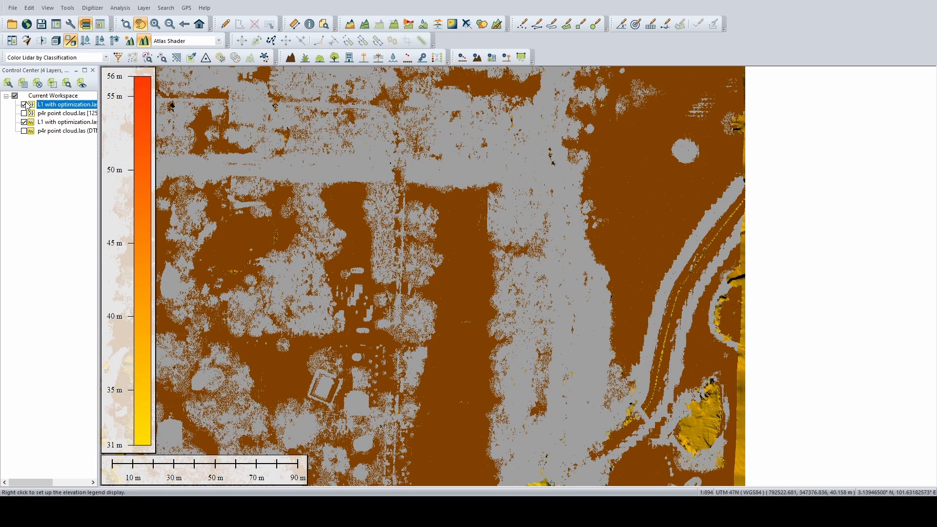
left_click(67, 122)
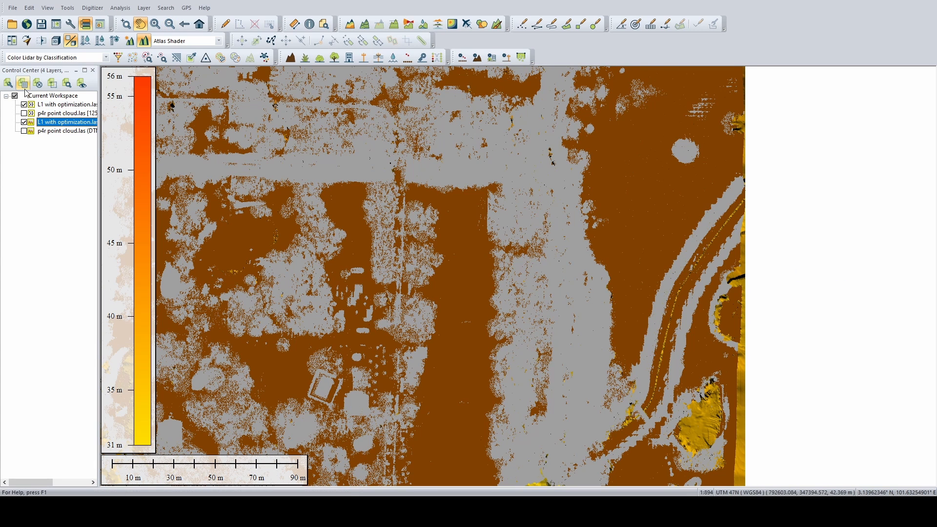
Switch to Color Lidar by RGB/Elev and toggle the LiDAR cloud over the DTM
left_click(57, 58)
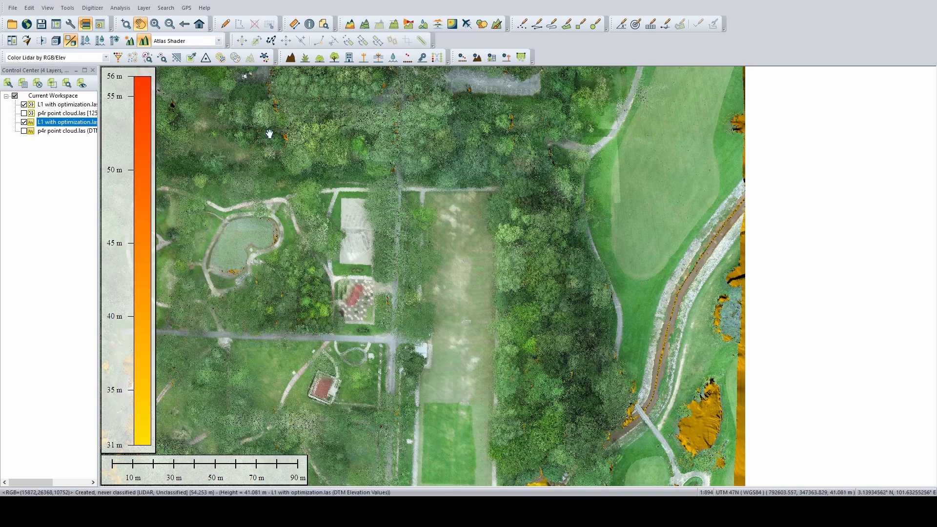
left_click(24, 104)
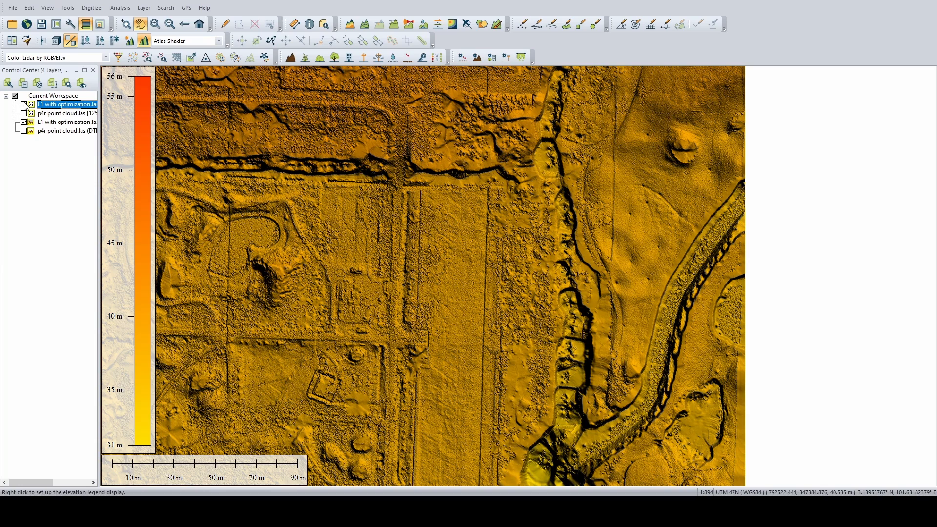
mouse_move(586, 293)
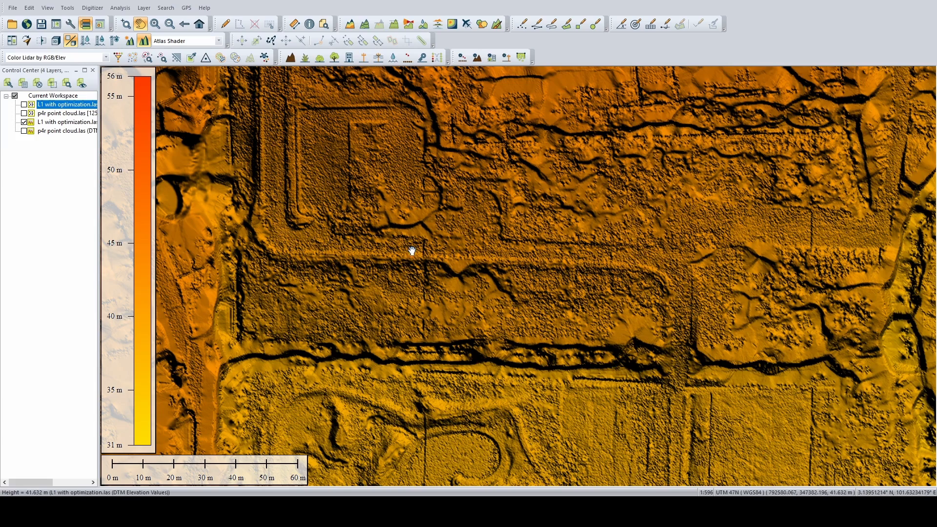
mouse_move(453, 178)
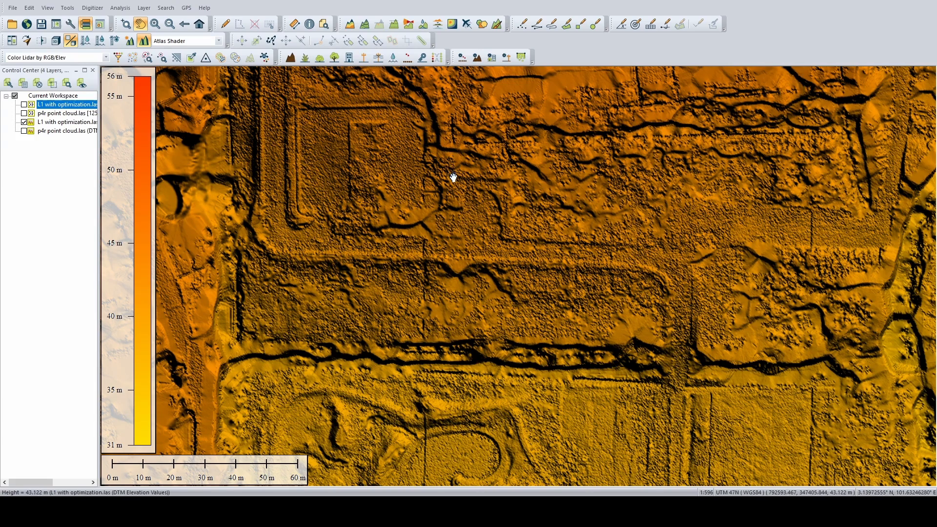
left_click(23, 104)
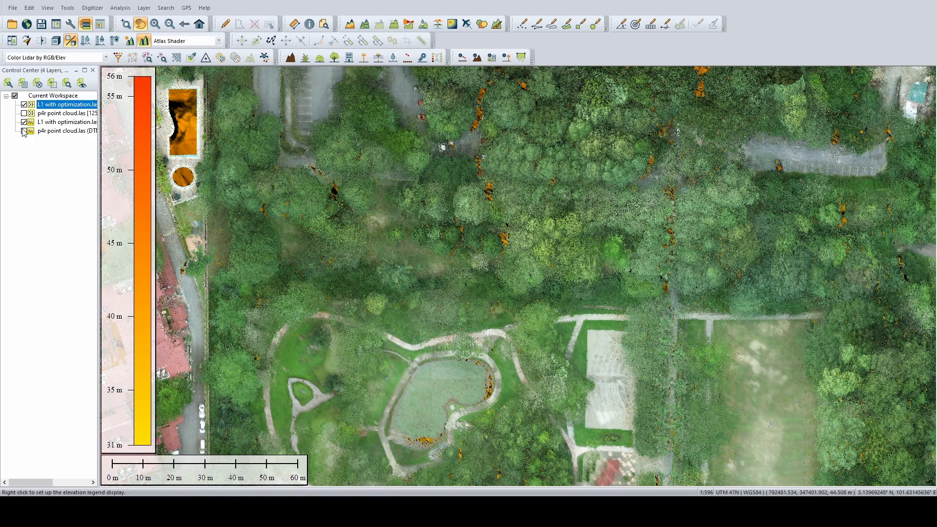
left_click(24, 104)
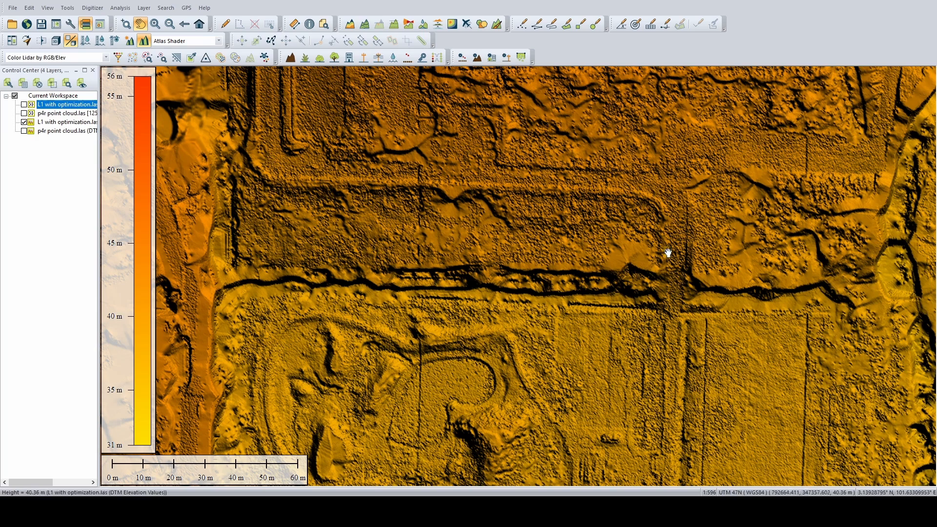
mouse_move(666, 296)
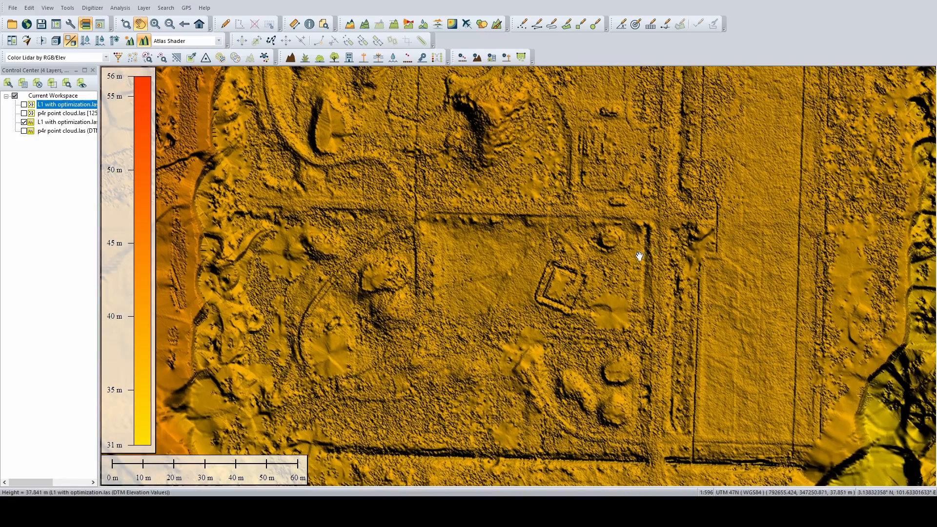
mouse_move(638, 271)
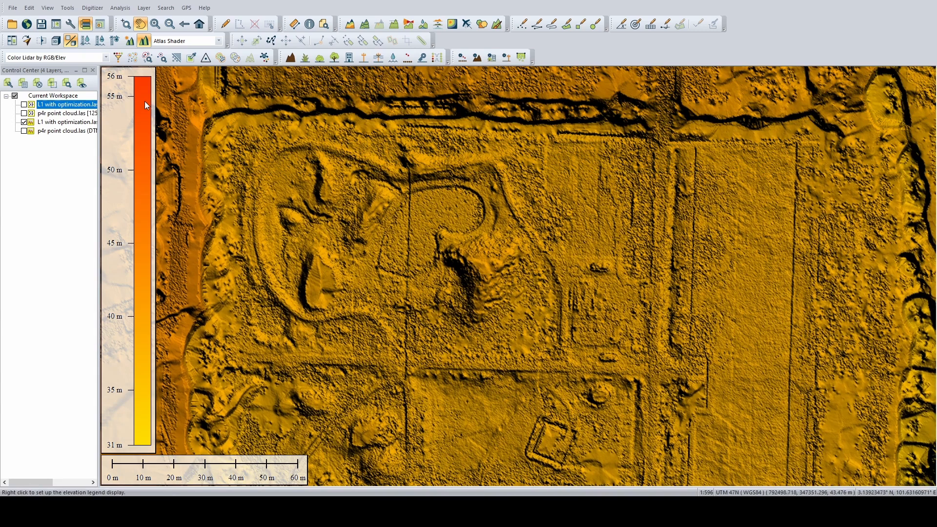
mouse_move(740, 327)
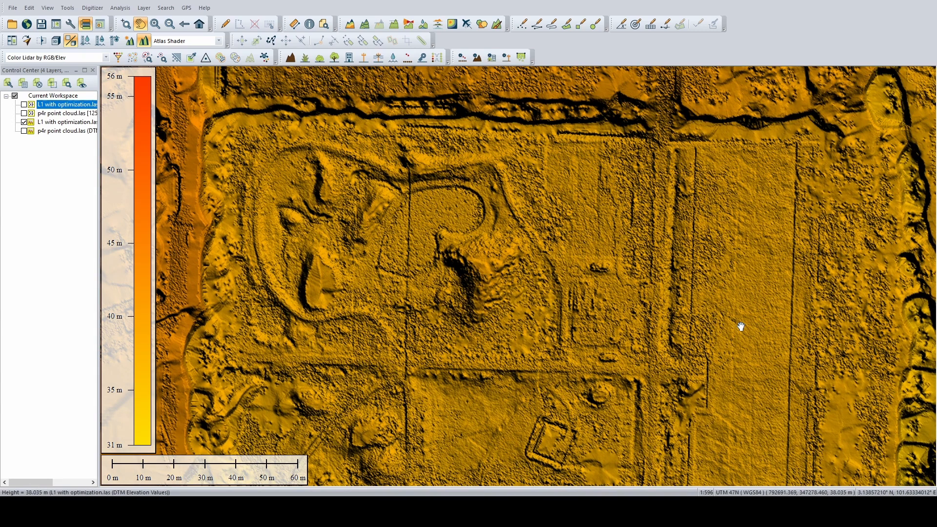